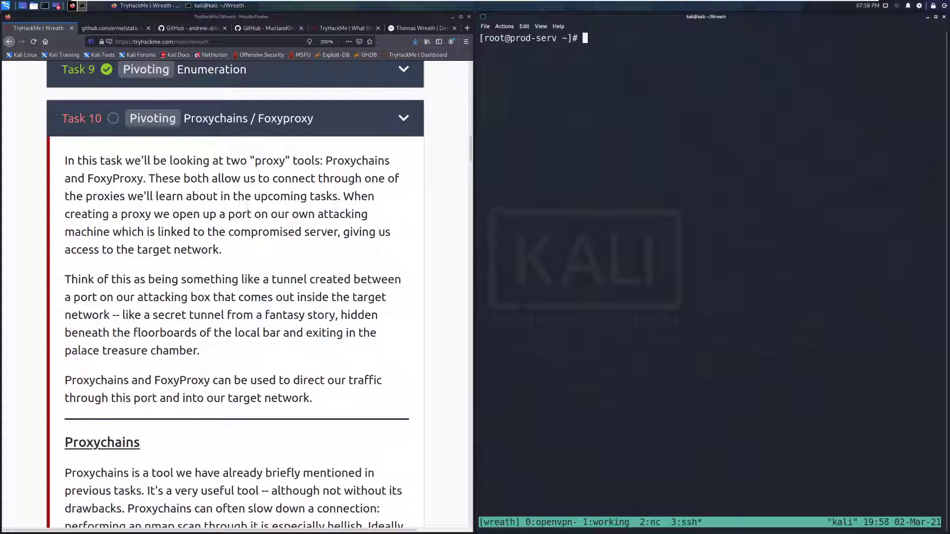
pyautogui.moveTo(376, 329)
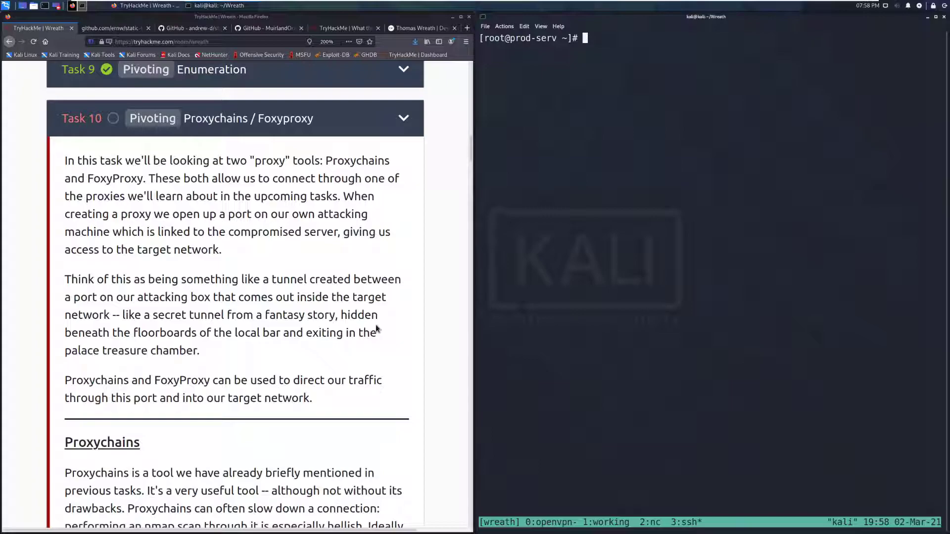
# Scroll past the Task 10 introduction to the /etc/proxychains.conf config file section
pyautogui.scroll(-3)
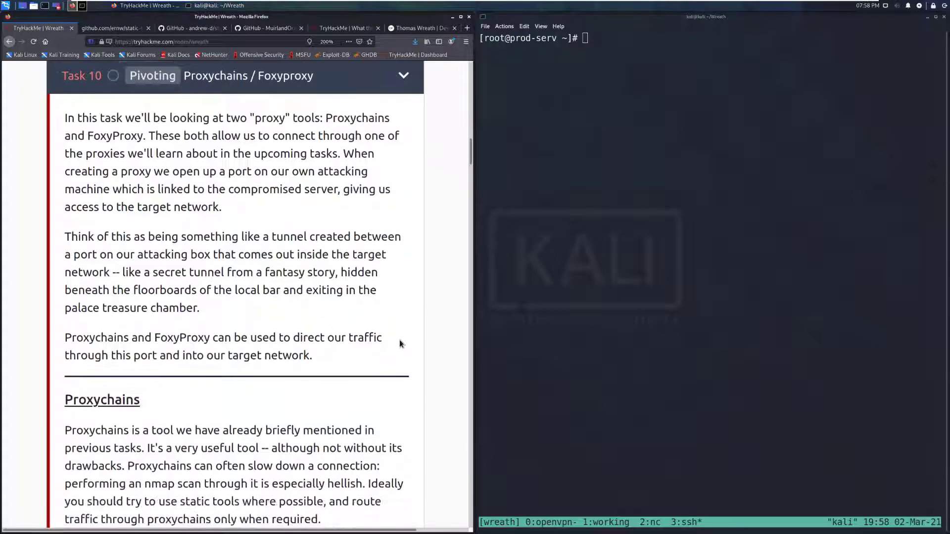
pyautogui.scroll(-3)
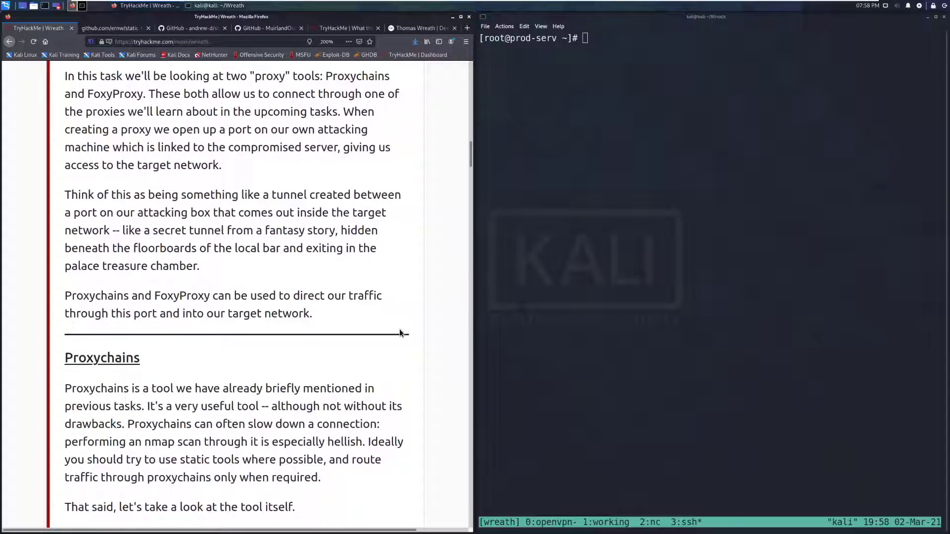
pyautogui.moveTo(389, 334)
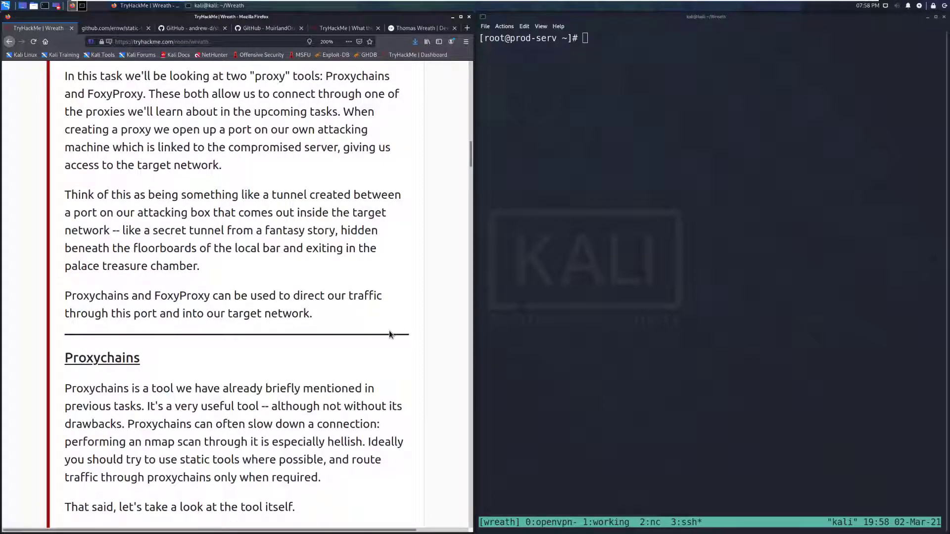
pyautogui.moveTo(391, 322)
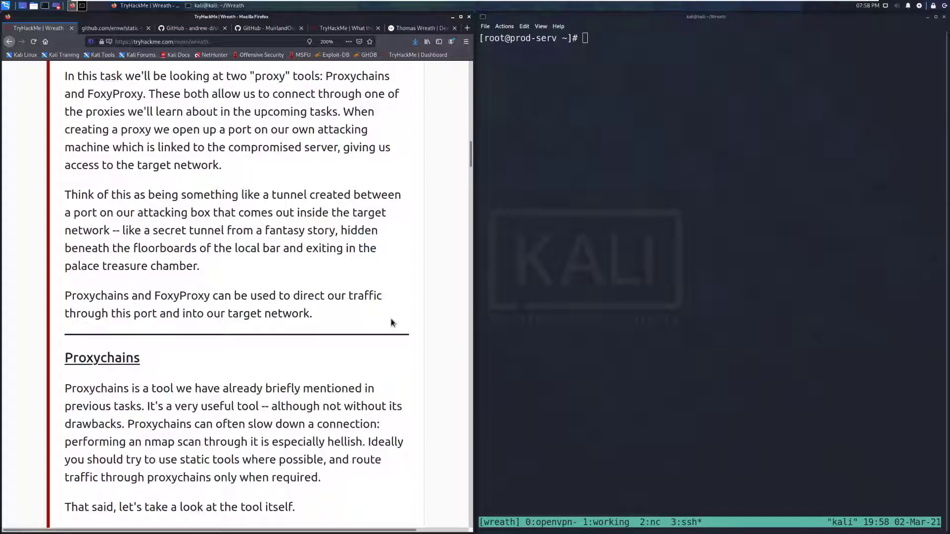
pyautogui.scroll(-3)
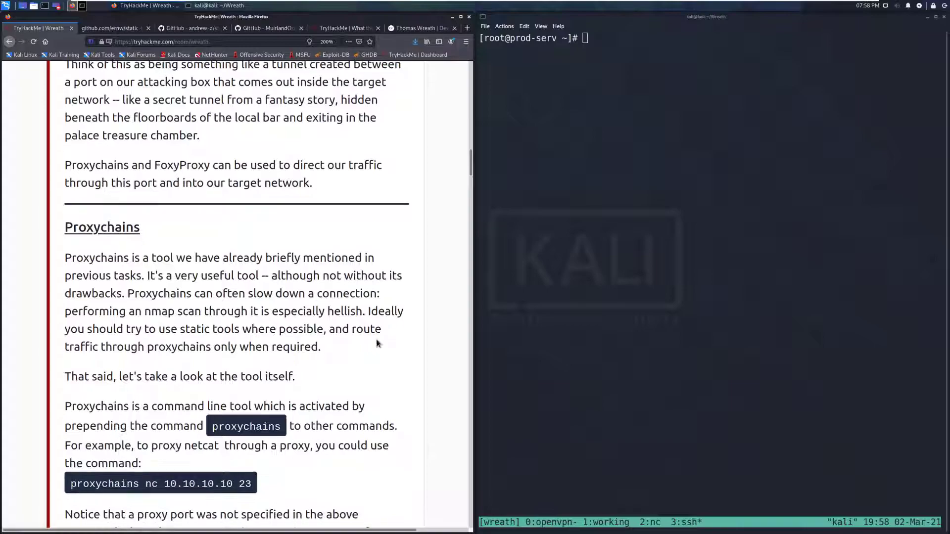
pyautogui.scroll(-3)
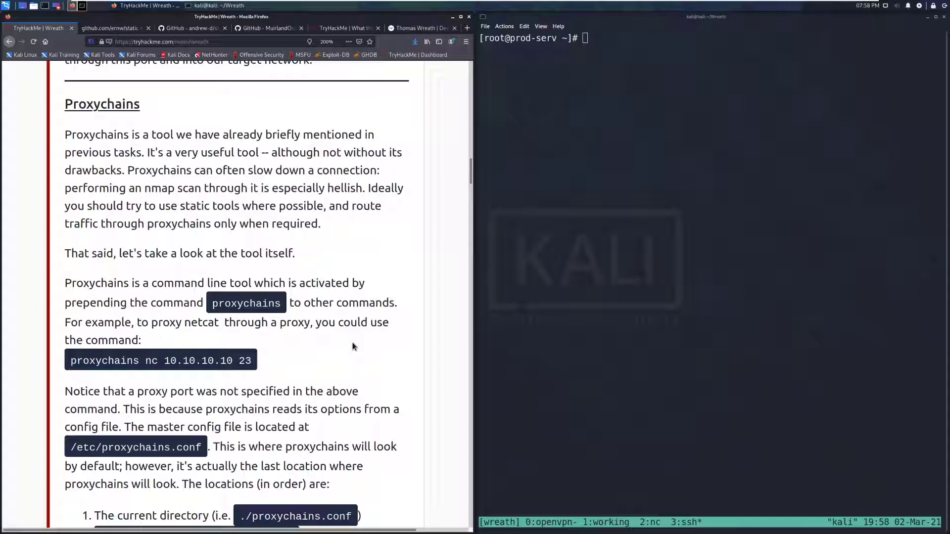
# Read on through copying proxychains.conf locally and the proxy server list section
pyautogui.scroll(-3)
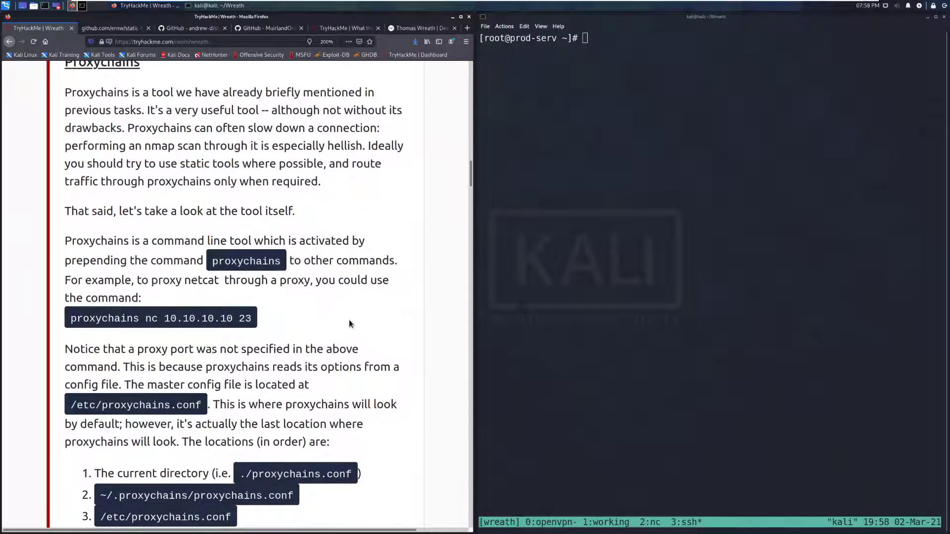
pyautogui.scroll(-3)
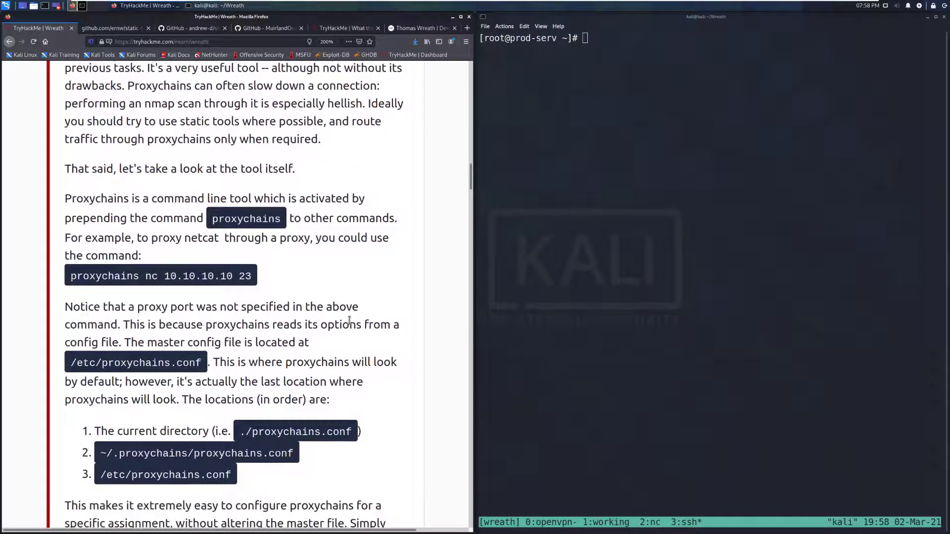
pyautogui.scroll(-3)
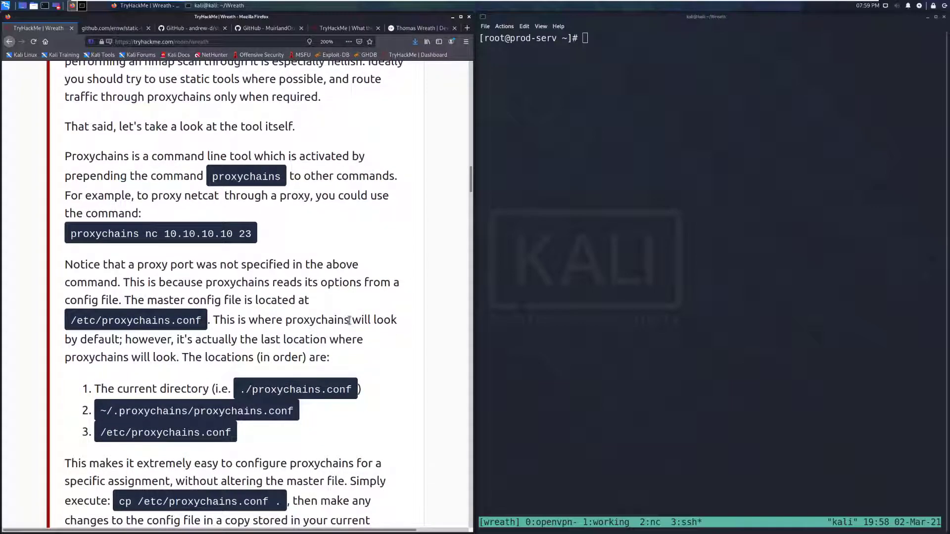
pyautogui.moveTo(452, 348)
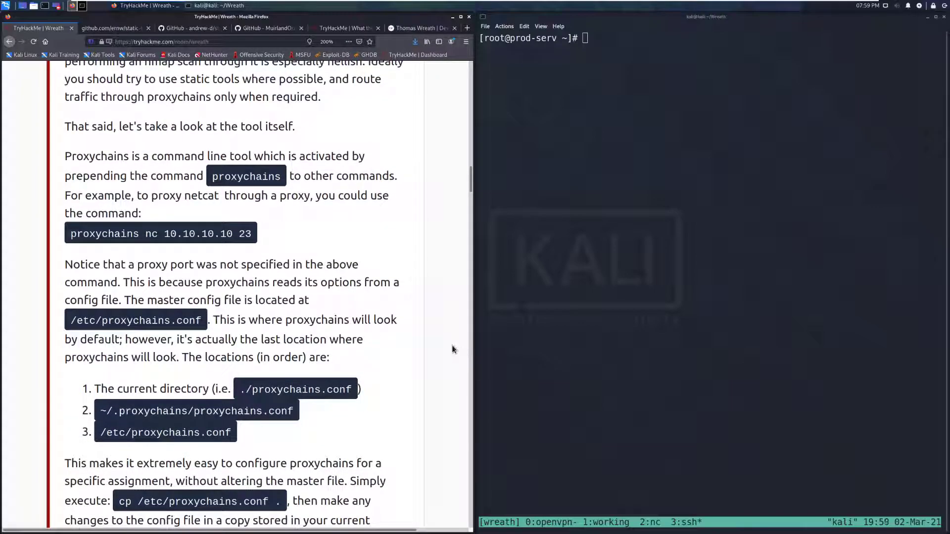
pyautogui.moveTo(453, 329)
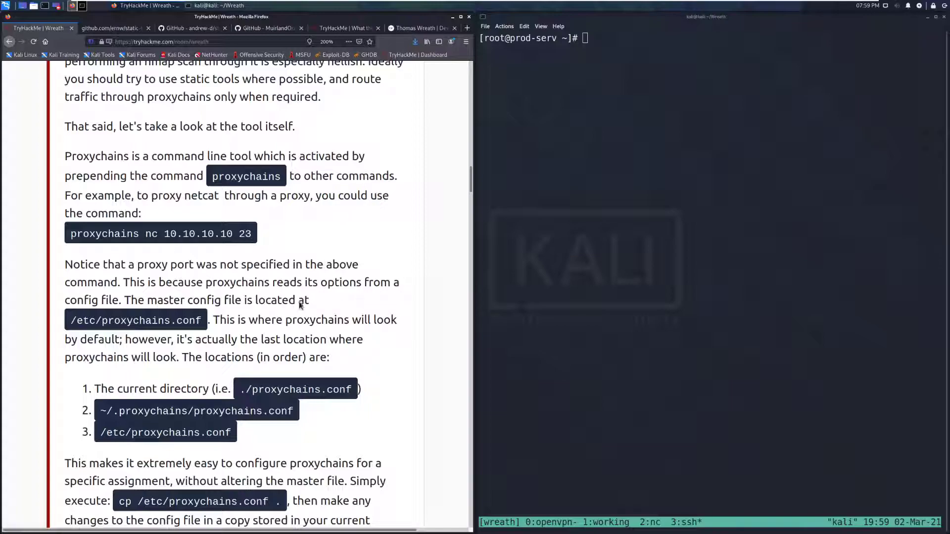
pyautogui.scroll(-3)
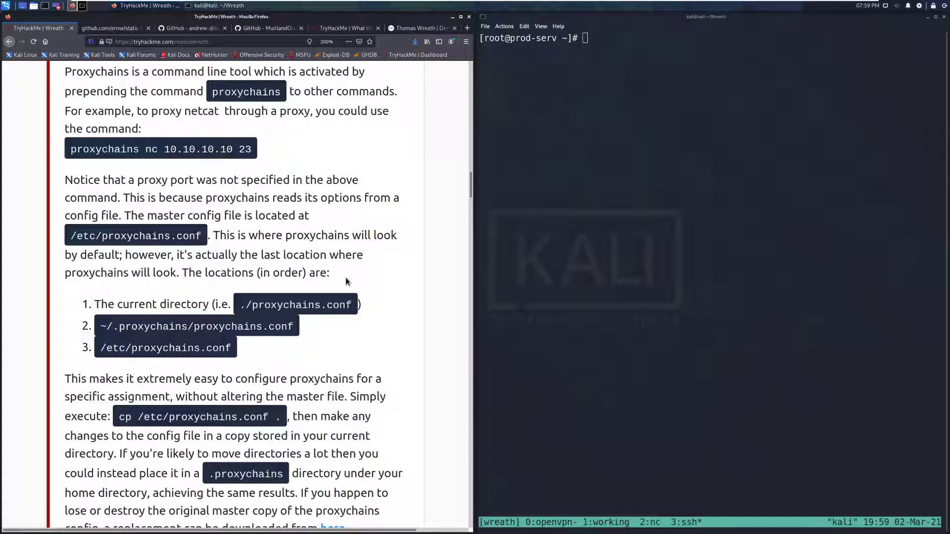
pyautogui.moveTo(399, 285)
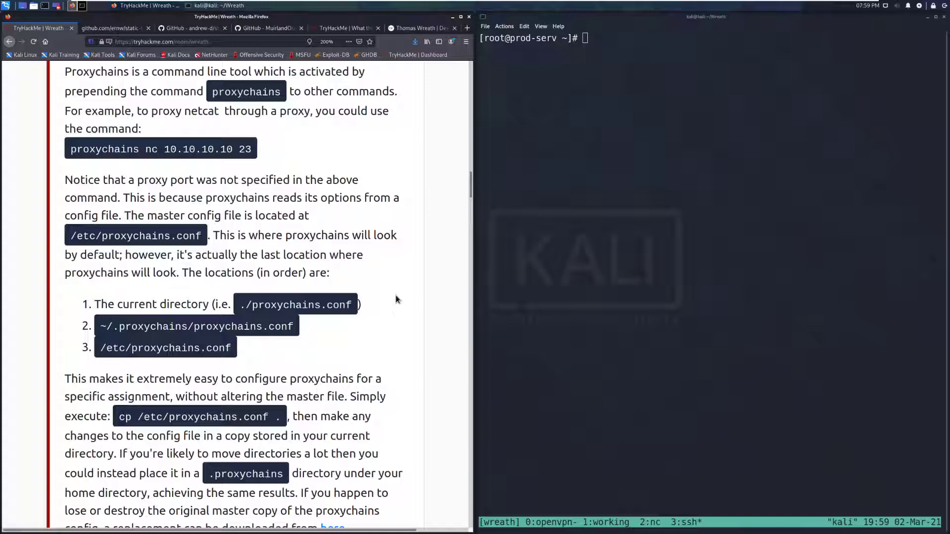
pyautogui.moveTo(402, 294)
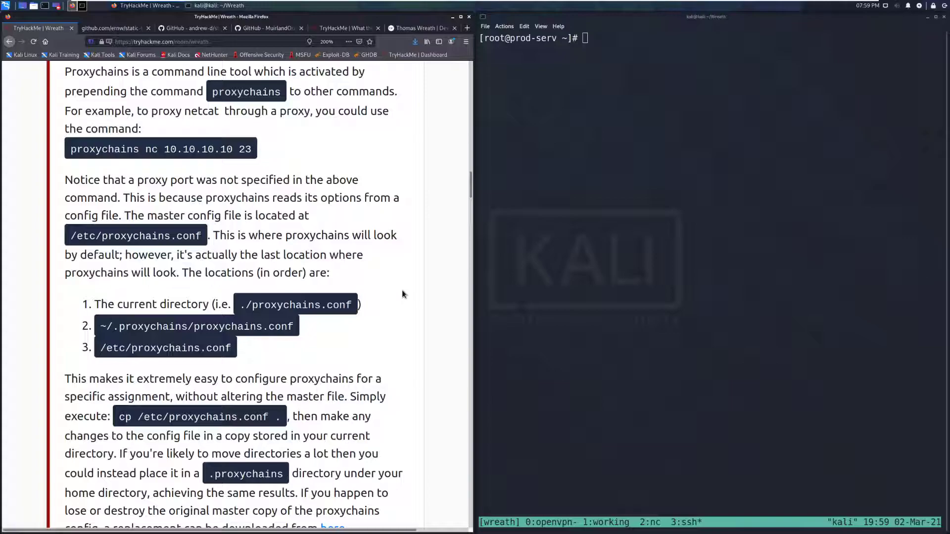
pyautogui.moveTo(410, 296)
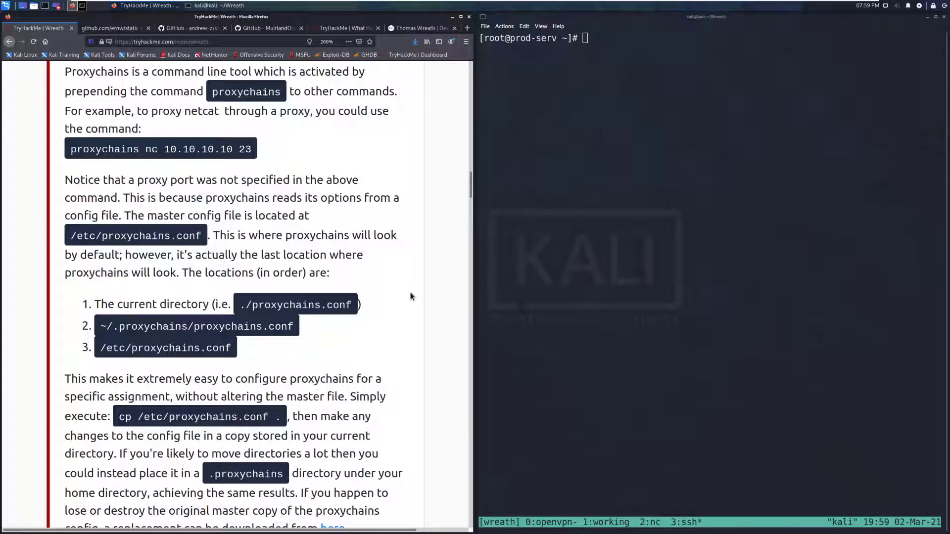
pyautogui.scroll(-3)
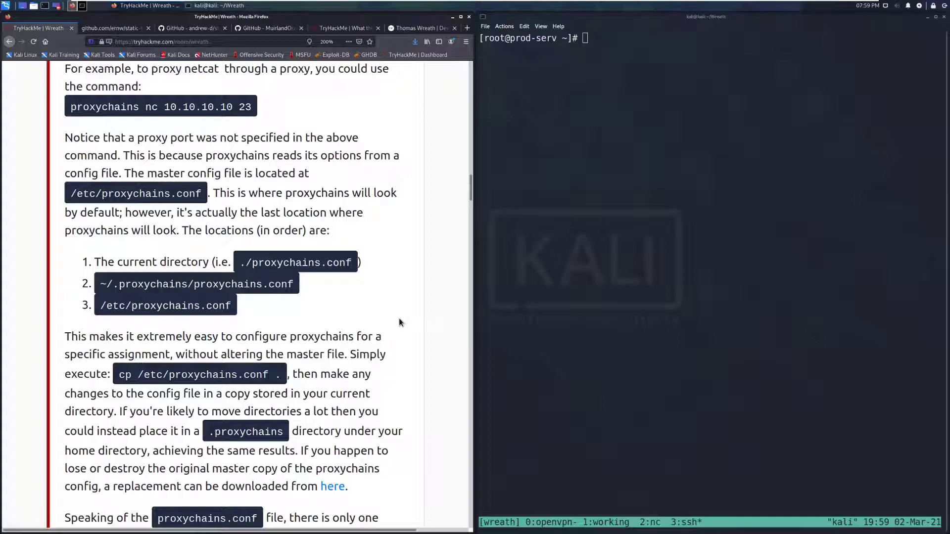
pyautogui.moveTo(394, 320)
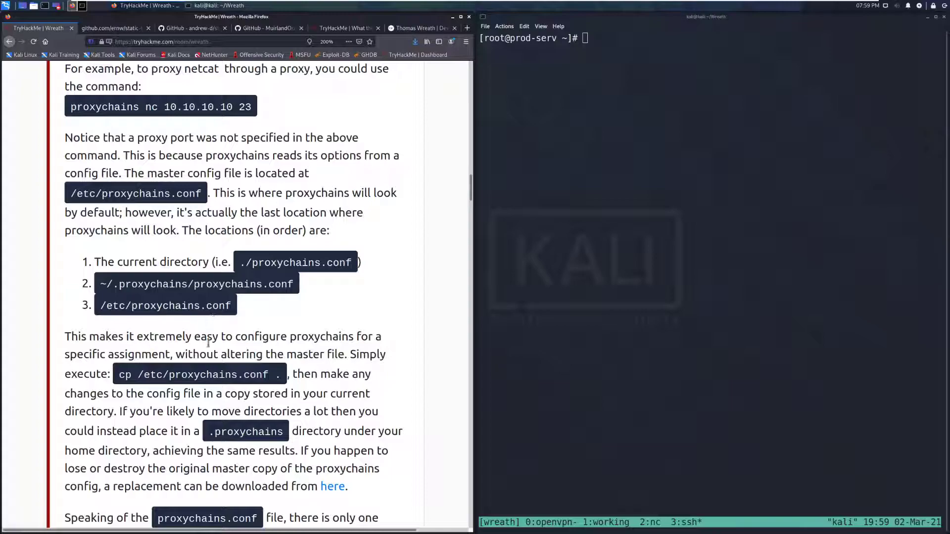
pyautogui.scroll(-3)
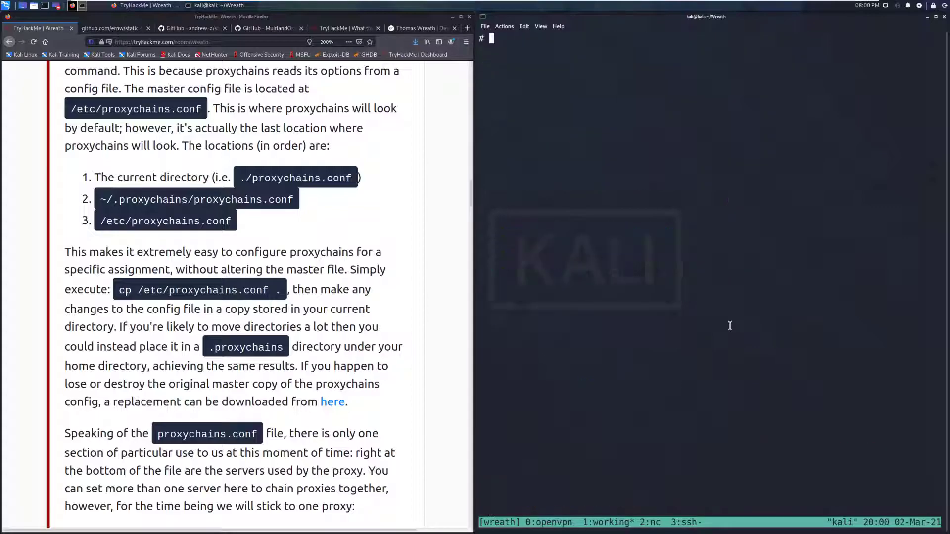
# Leave the SSH session and copy /etc/proxychains.conf into ~/Wreath, confirming with ls
pyautogui.write('exit')
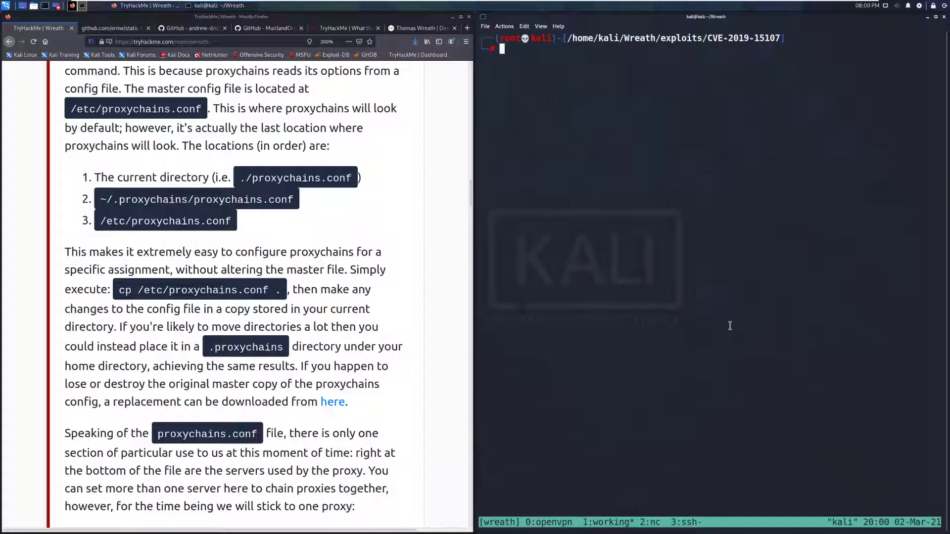
pyautogui.write('cp /etc/proxychains.conf .')
pyautogui.write('cd ..')
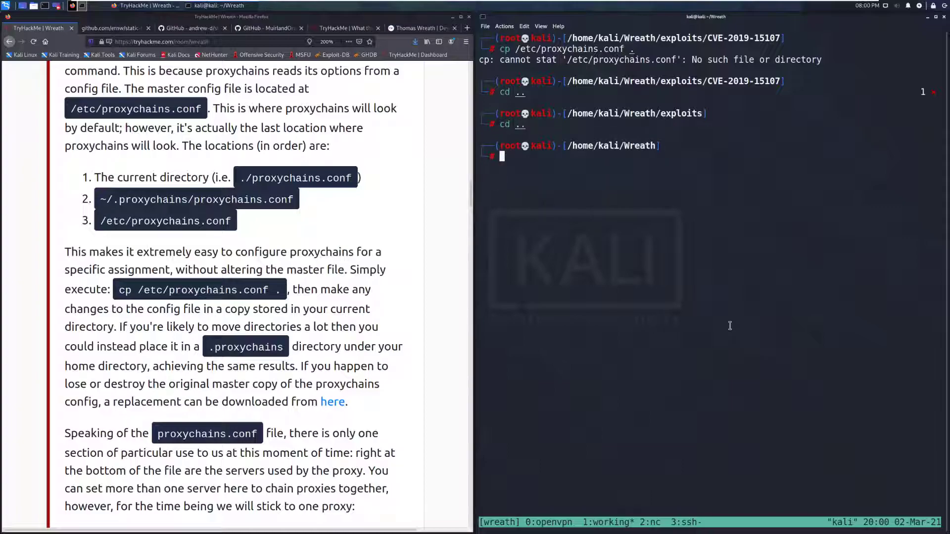
pyautogui.write('sudo apt')
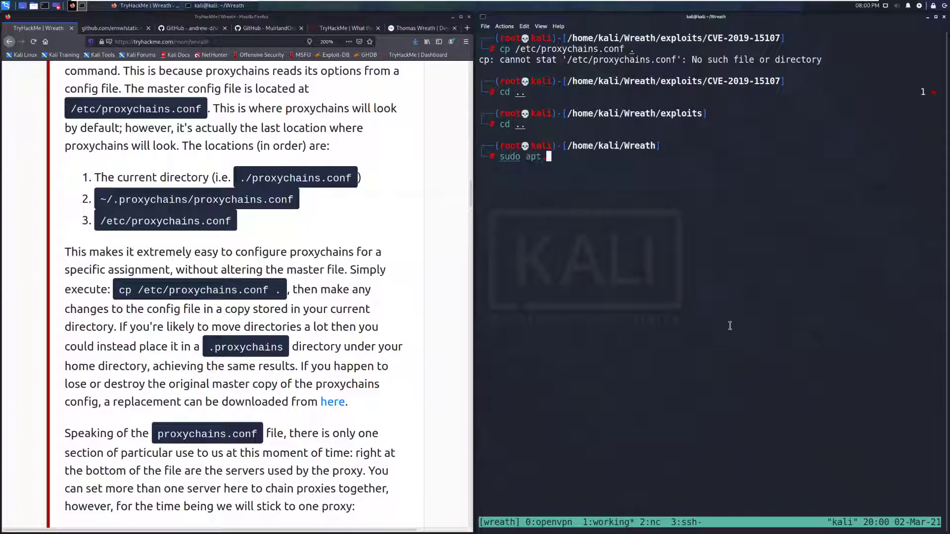
pyautogui.write('install')
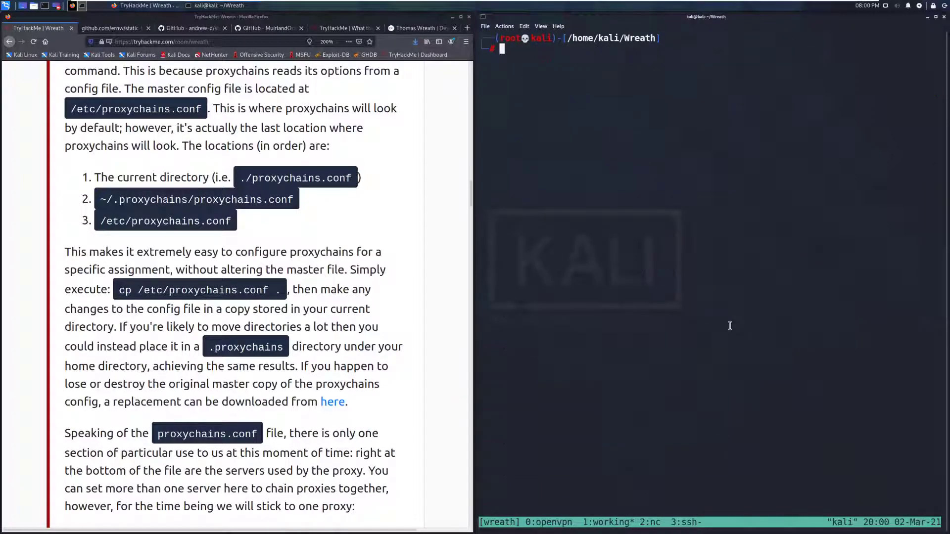
pyautogui.write('cd /etc/proxychains.conf .')
pyautogui.write('ls')
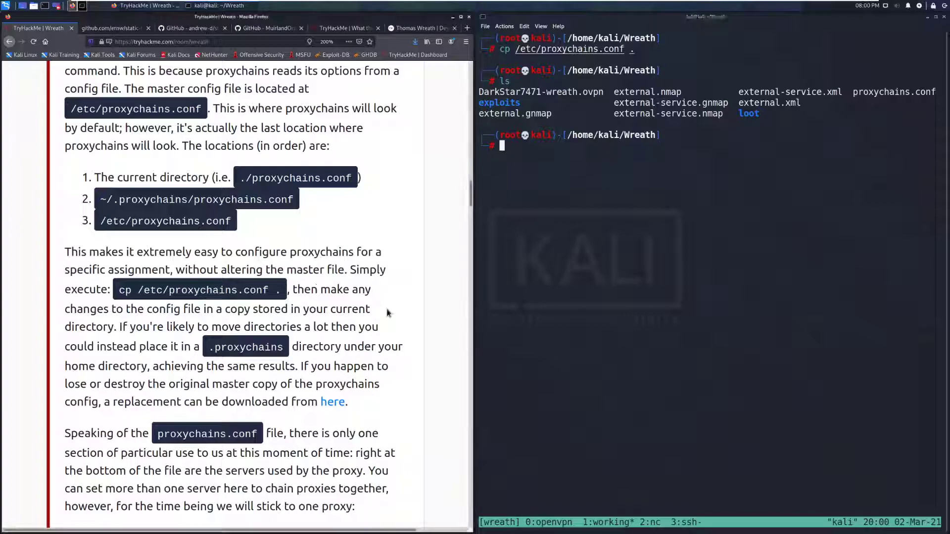
pyautogui.scroll(-3)
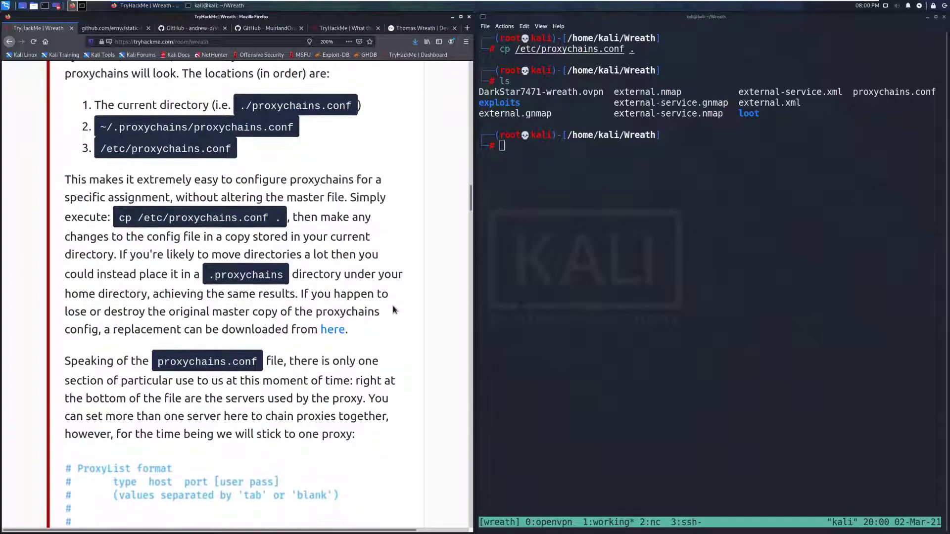
pyautogui.scroll(-3)
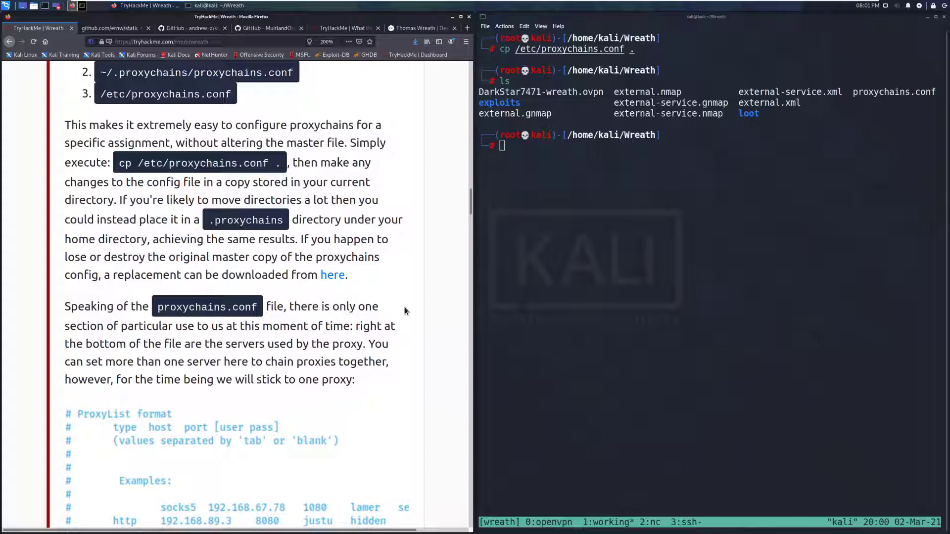
pyautogui.moveTo(332, 275)
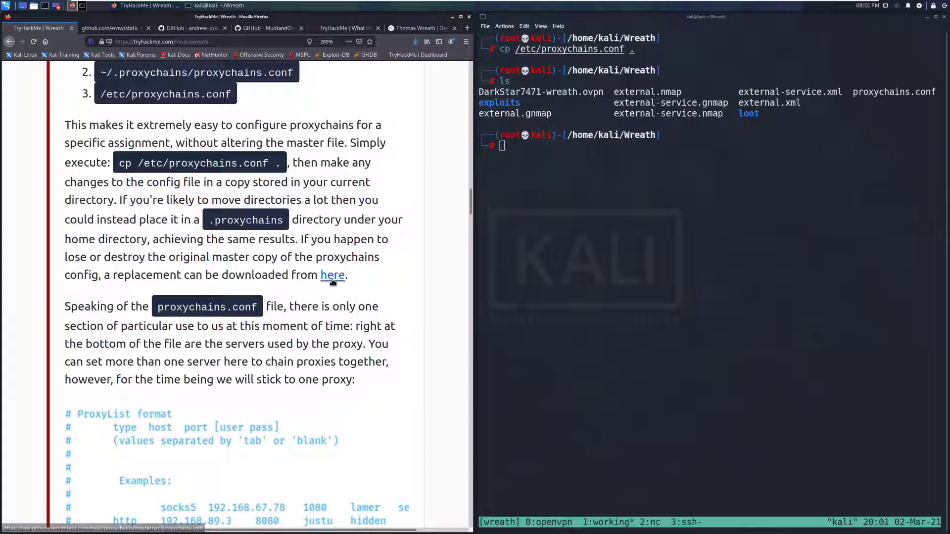
pyautogui.scroll(-3)
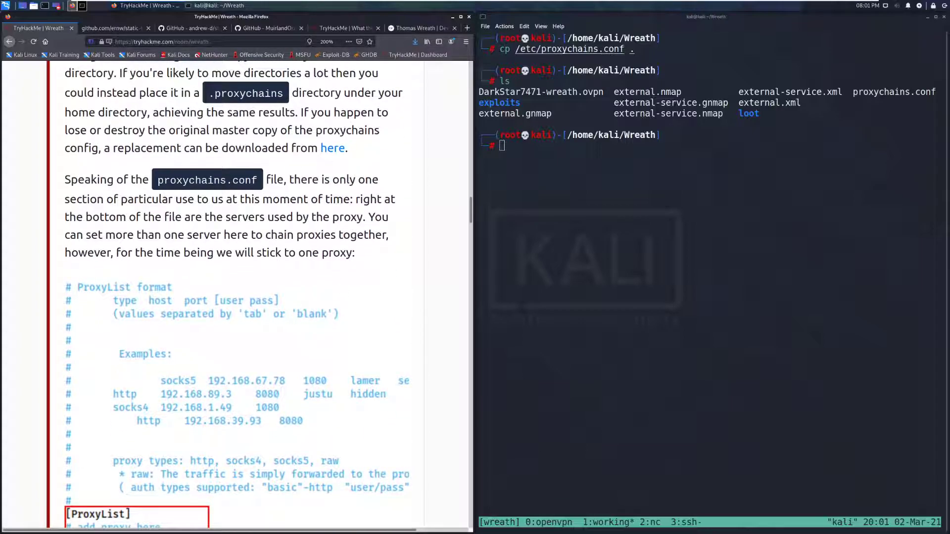
pyautogui.scroll(-3)
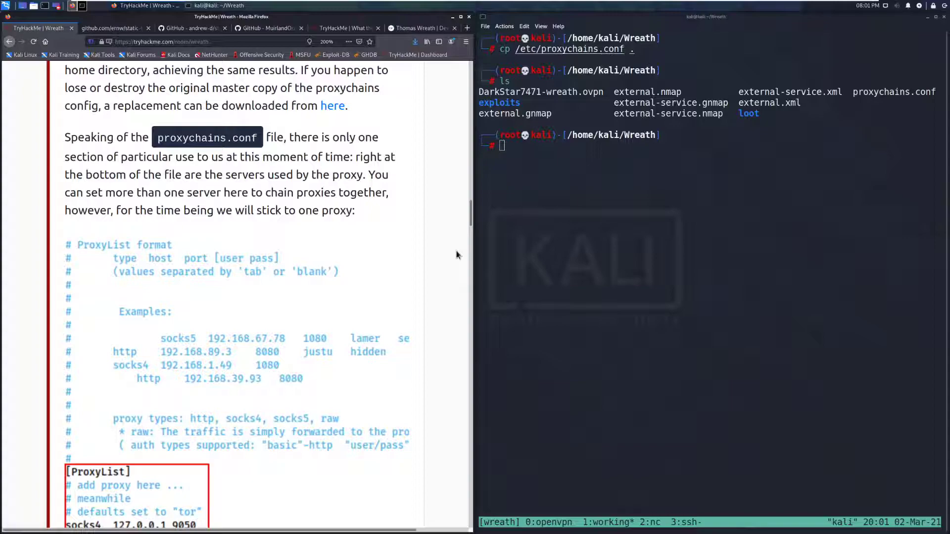
pyautogui.moveTo(344, 232)
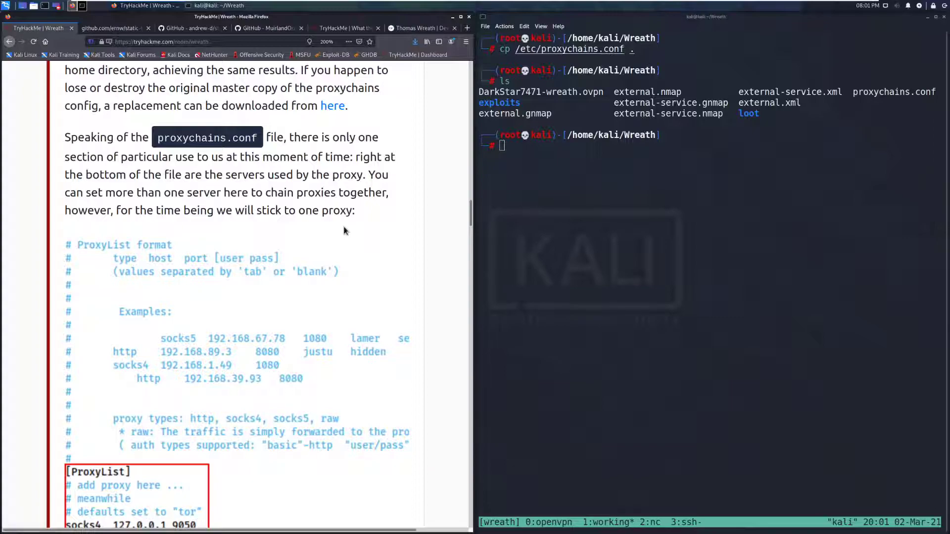
pyautogui.scroll(-3)
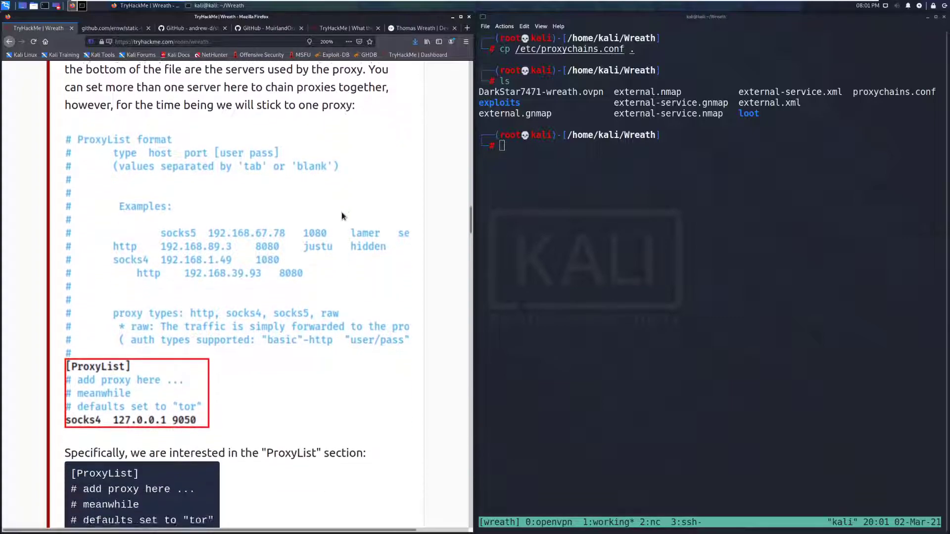
pyautogui.scroll(-3)
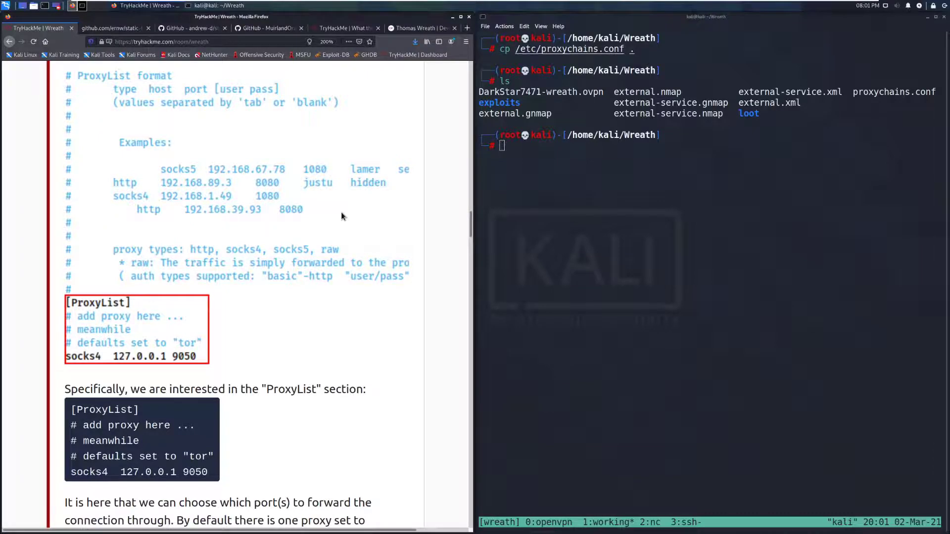
pyautogui.moveTo(103, 340)
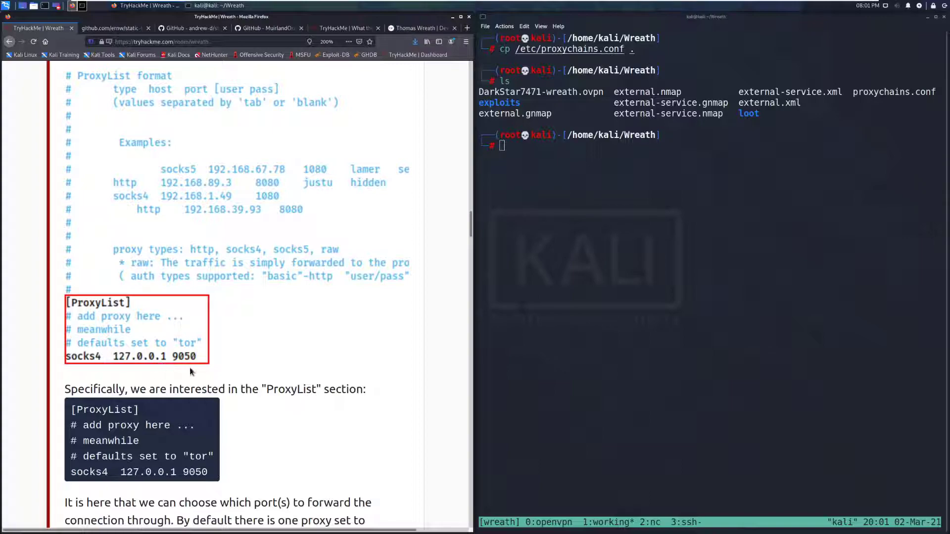
pyautogui.scroll(-3)
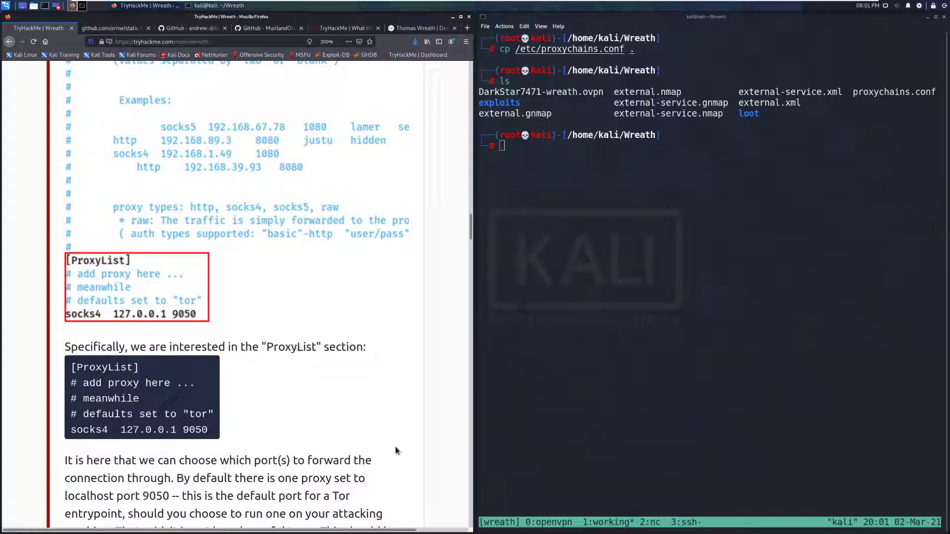
pyautogui.moveTo(82, 286)
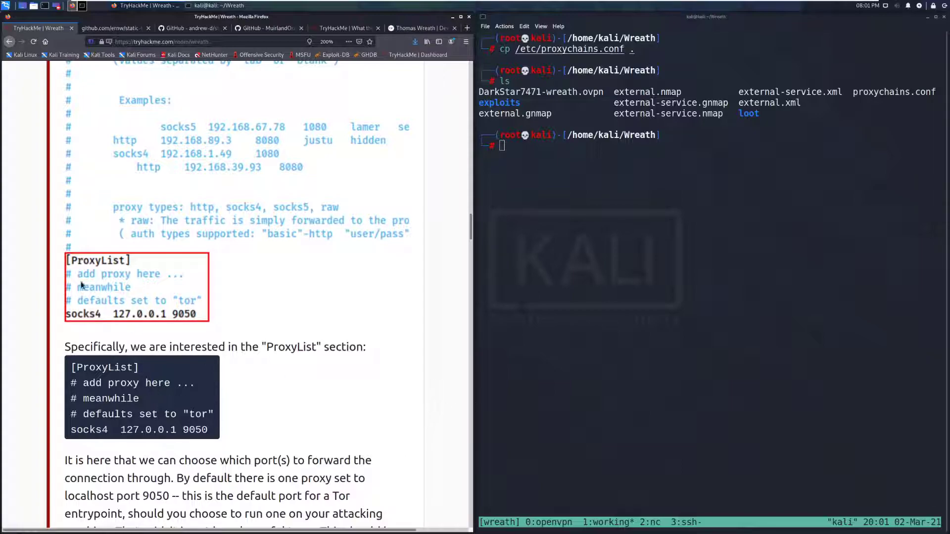
pyautogui.scroll(-3)
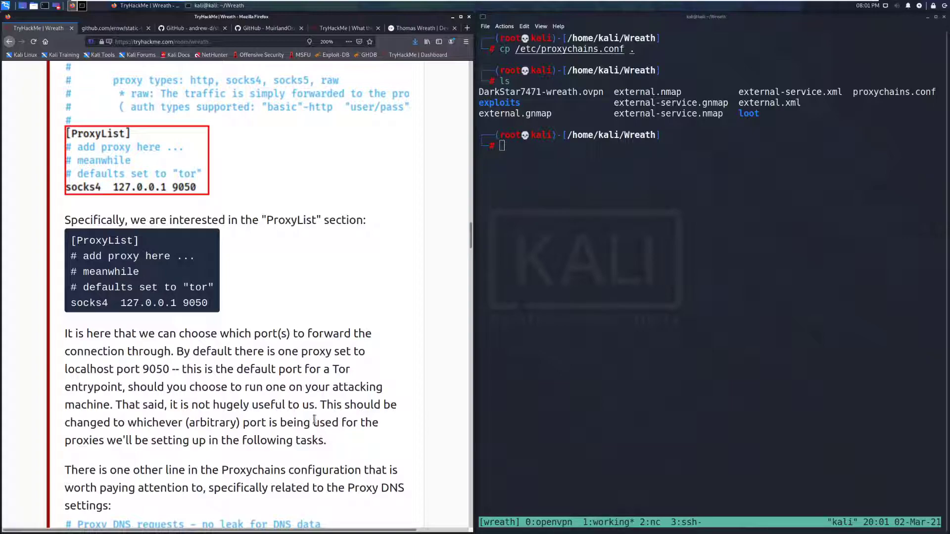
pyautogui.scroll(-3)
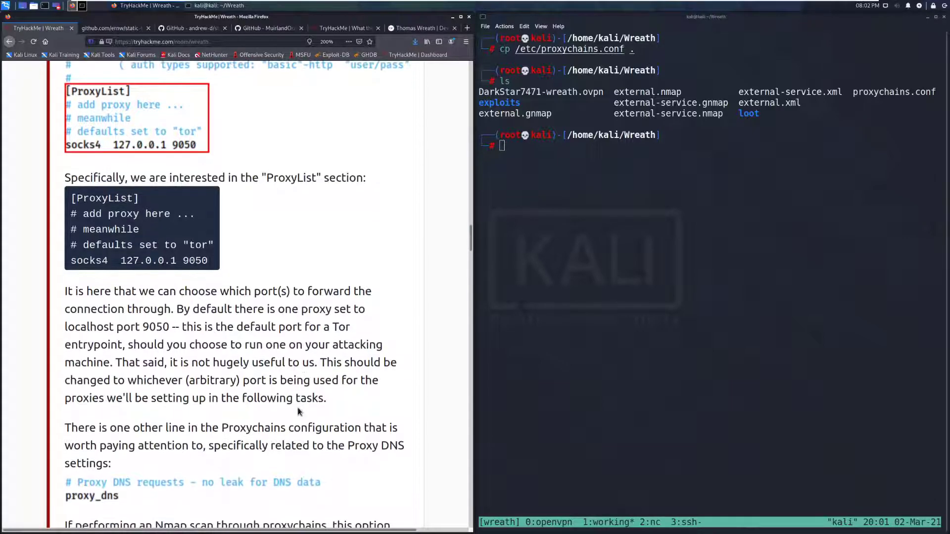
pyautogui.scroll(-3)
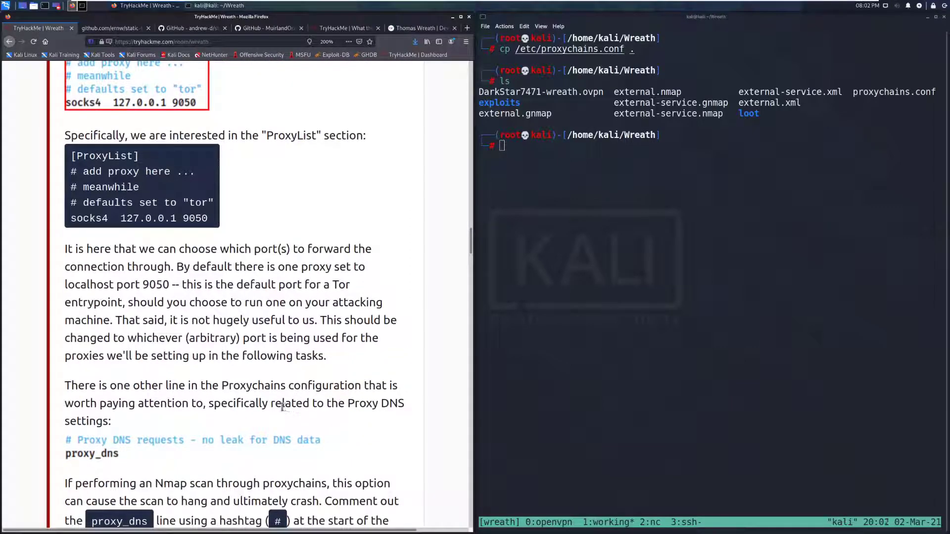
pyautogui.scroll(-3)
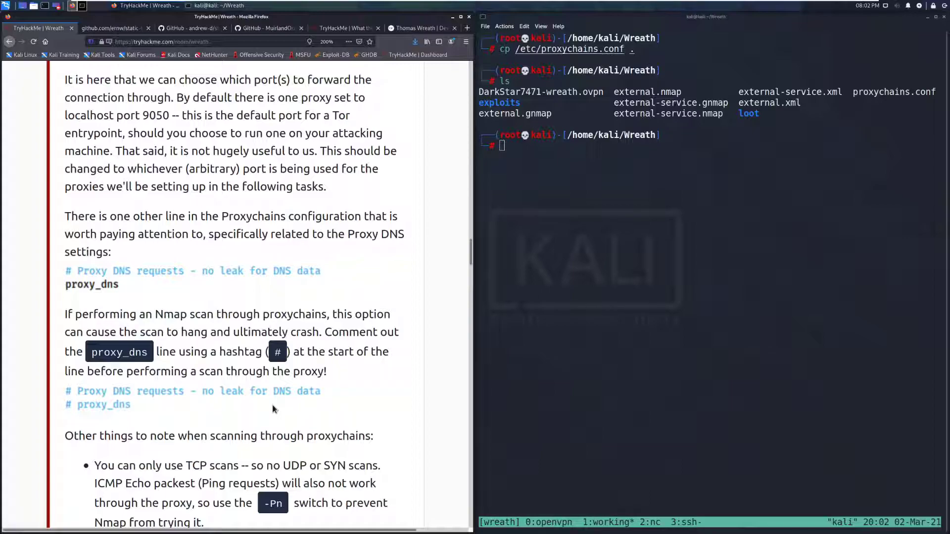
pyautogui.scroll(-3)
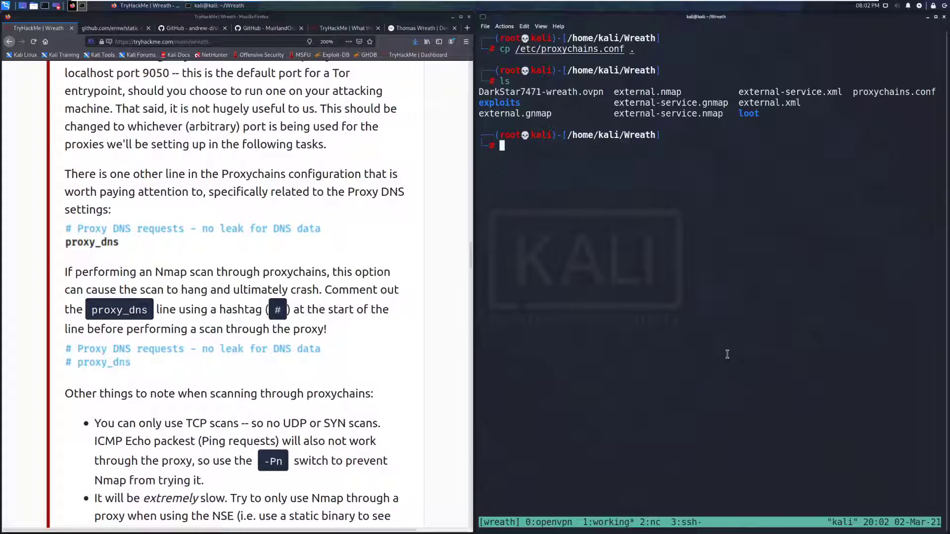
pyautogui.write('nano /etc/hosts')
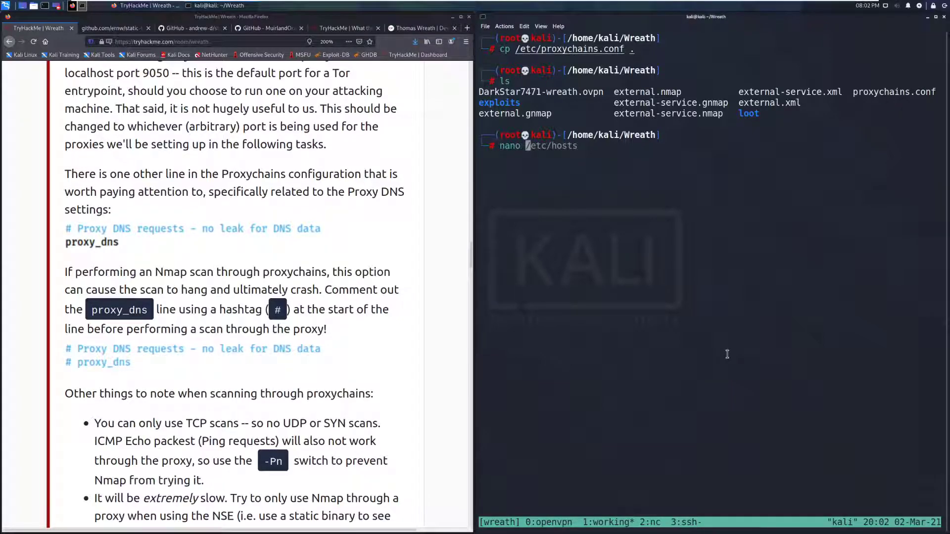
# Comment out the proxy_dns line in the local proxychains.conf using nano and save
pyautogui.press('Return')
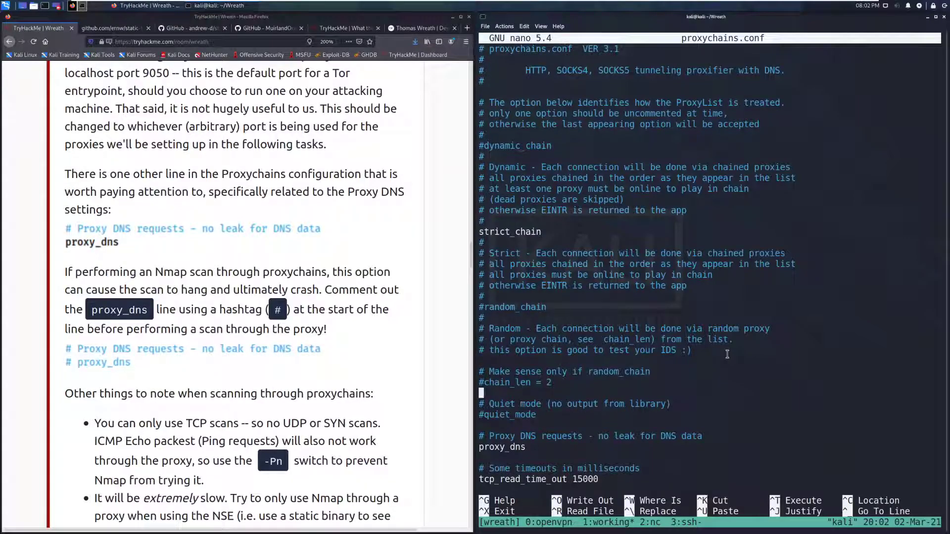
pyautogui.write('#')
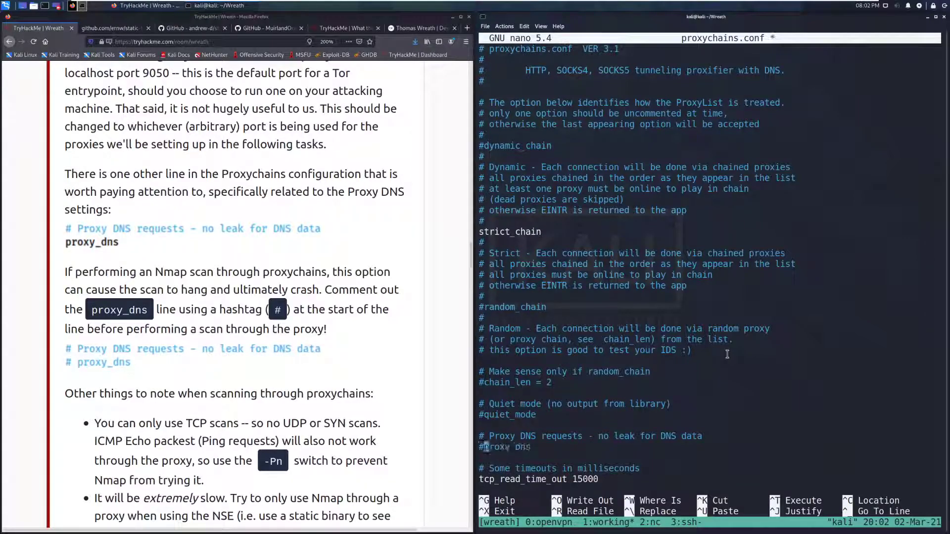
pyautogui.press('ctrl+x')
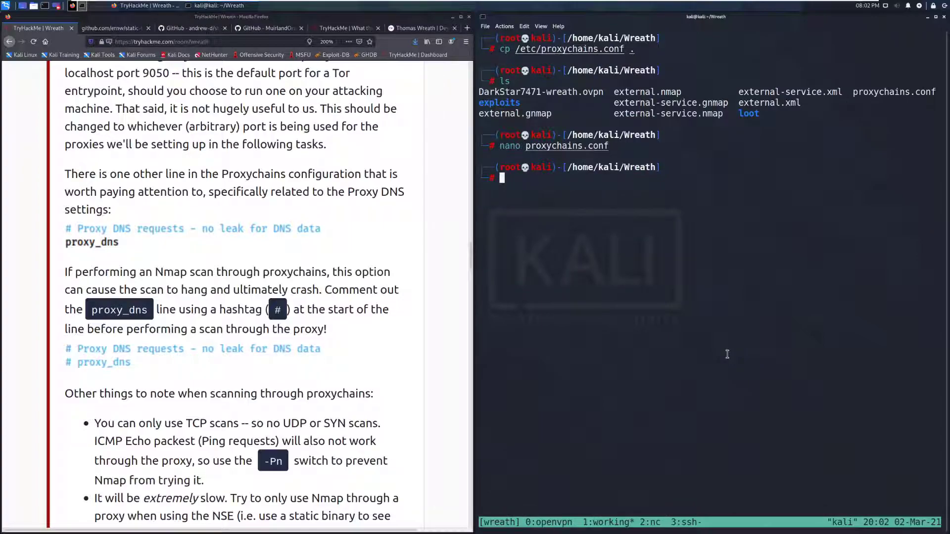
pyautogui.scroll(-3)
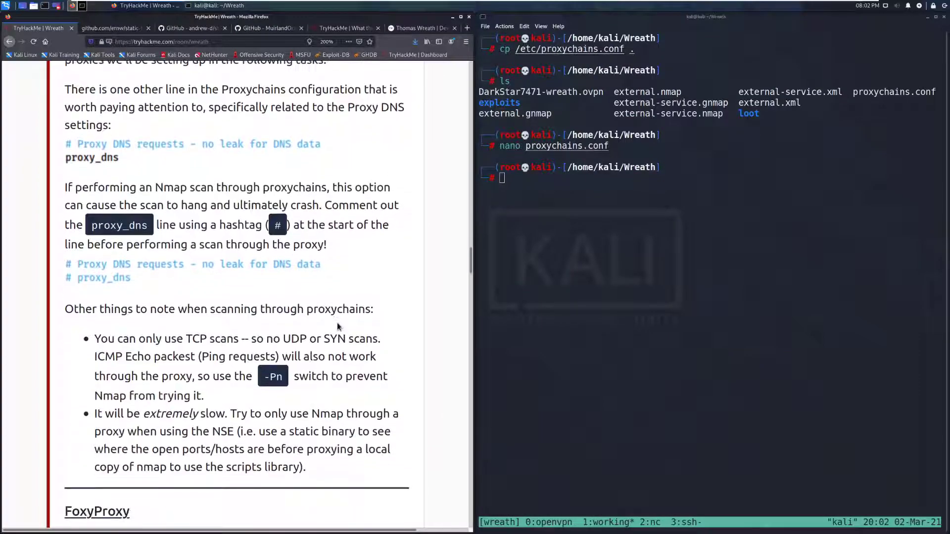
pyautogui.scroll(-3)
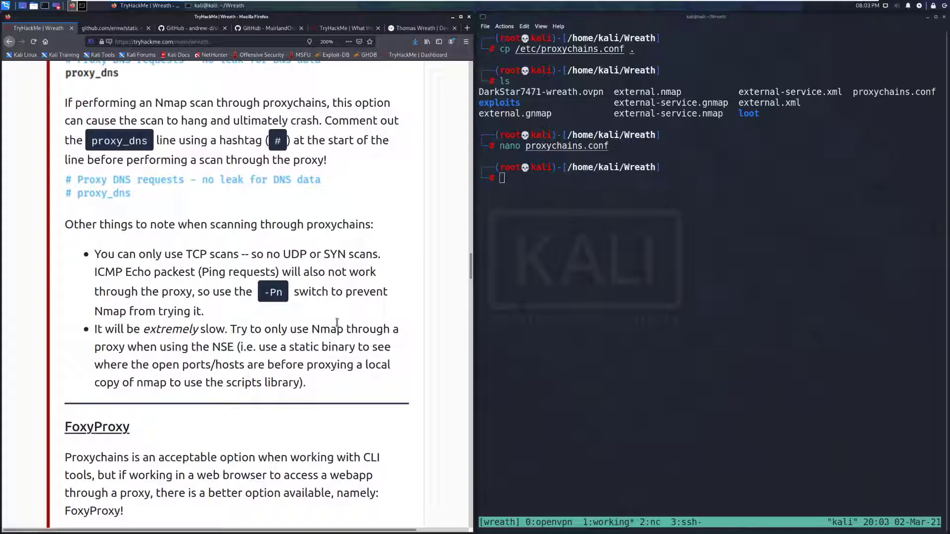
pyautogui.scroll(-3)
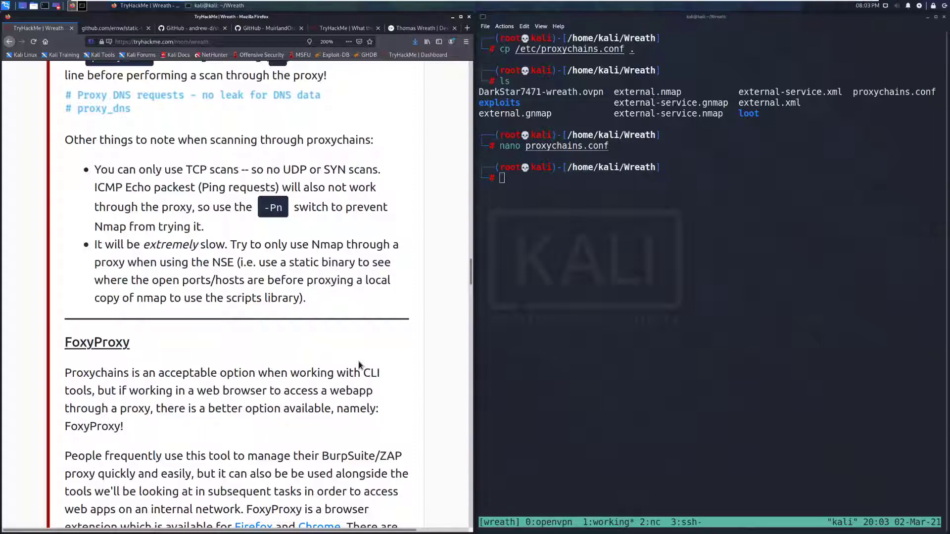
pyautogui.moveTo(337, 362)
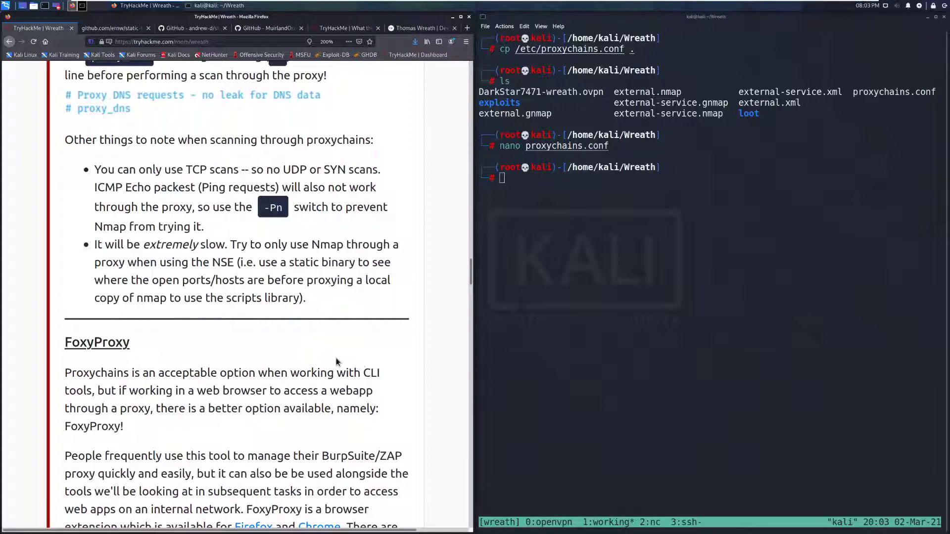
pyautogui.scroll(-3)
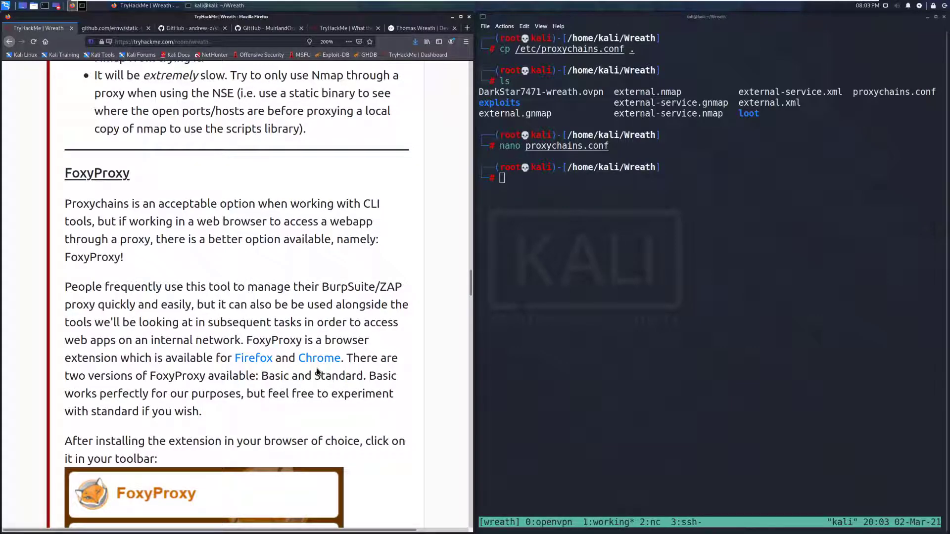
pyautogui.scroll(-3)
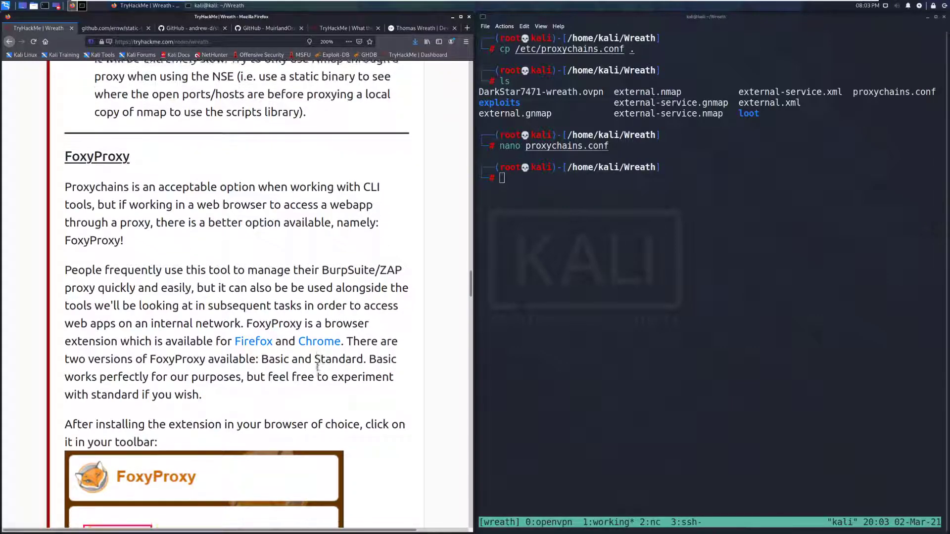
pyautogui.scroll(-3)
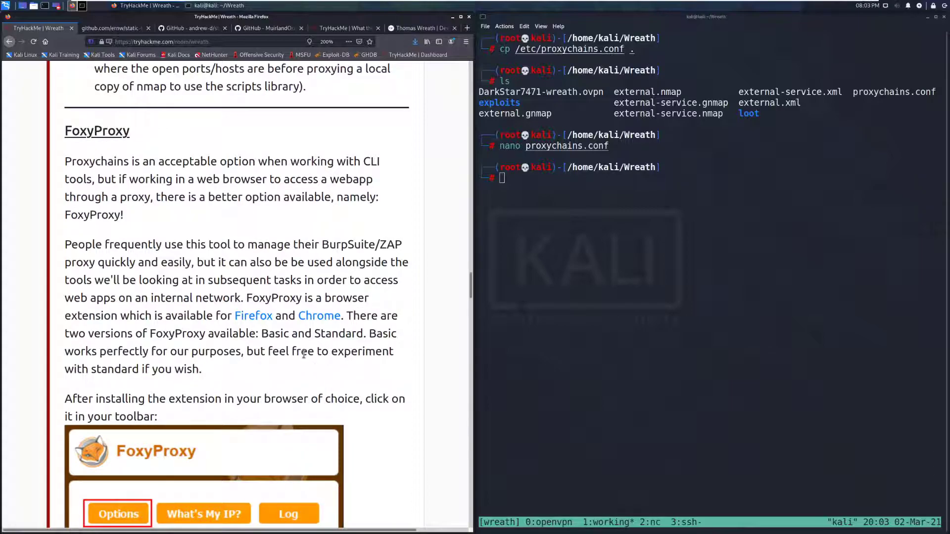
pyautogui.scroll(-3)
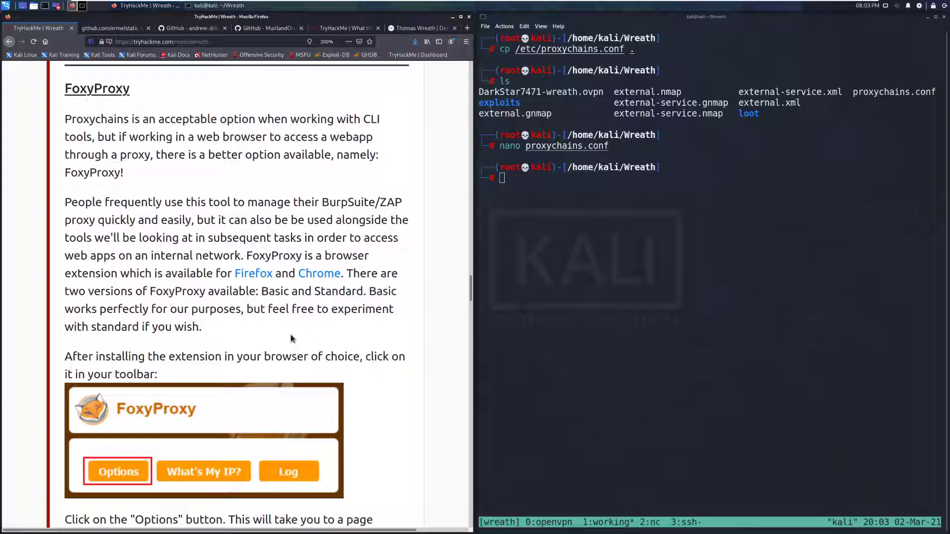
pyautogui.scroll(-3)
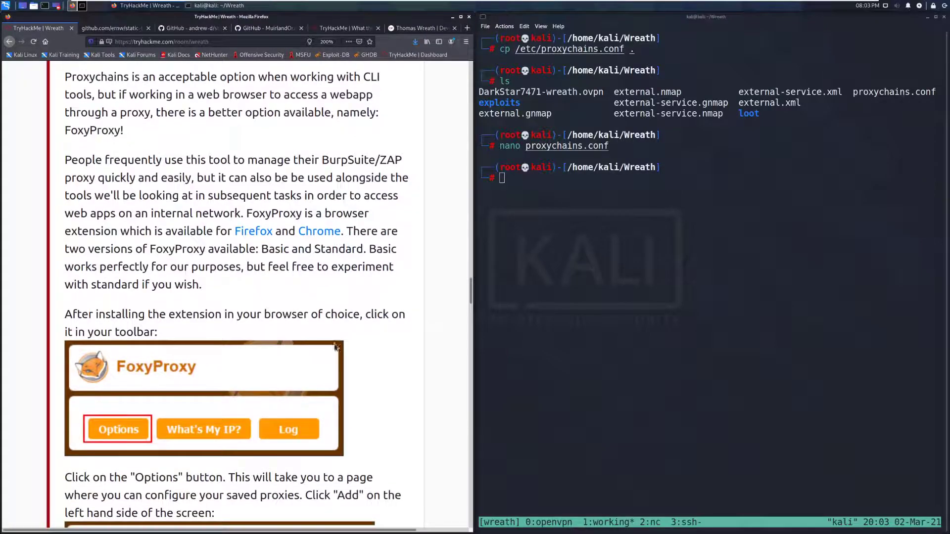
pyautogui.moveTo(374, 345)
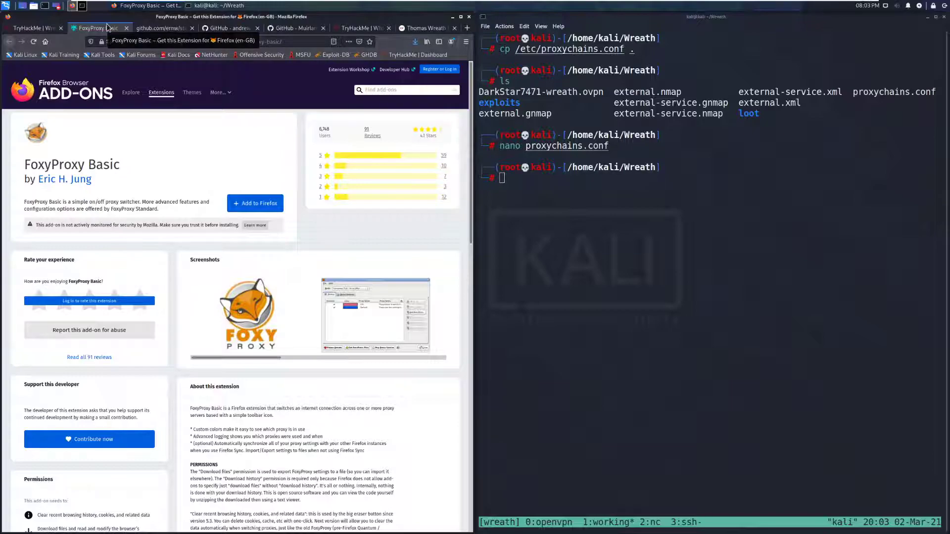
pyautogui.moveTo(89, 125)
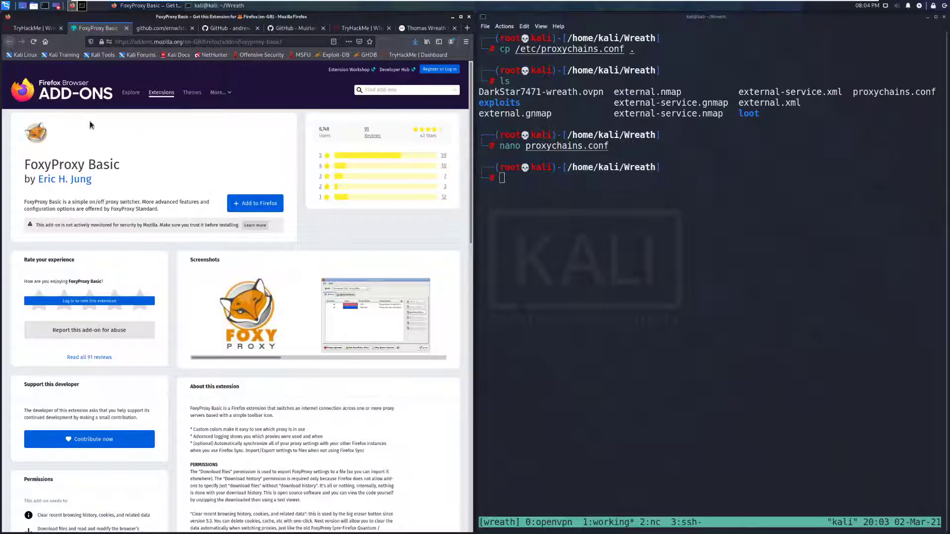
pyautogui.moveTo(255, 202)
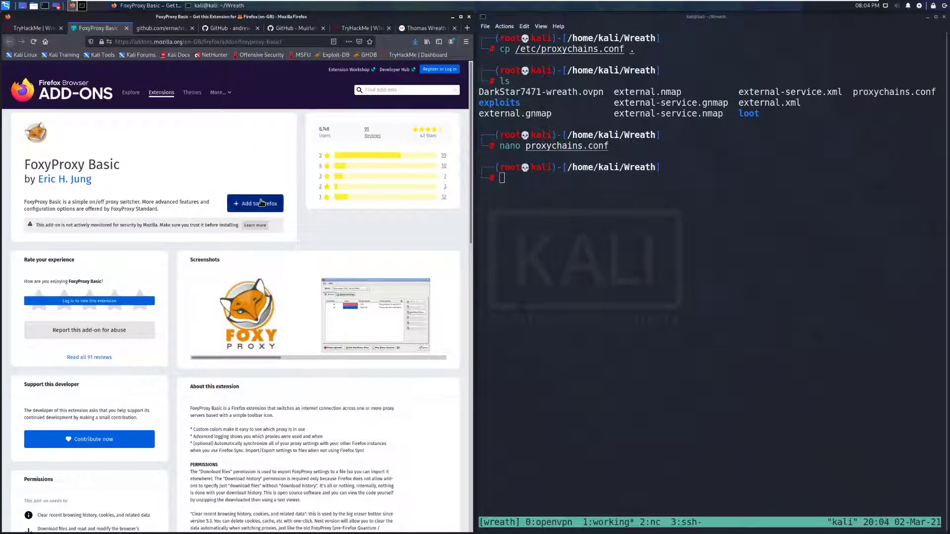
# Add FoxyProxy Basic to Firefox from its add-ons listing
pyautogui.click(255, 203)
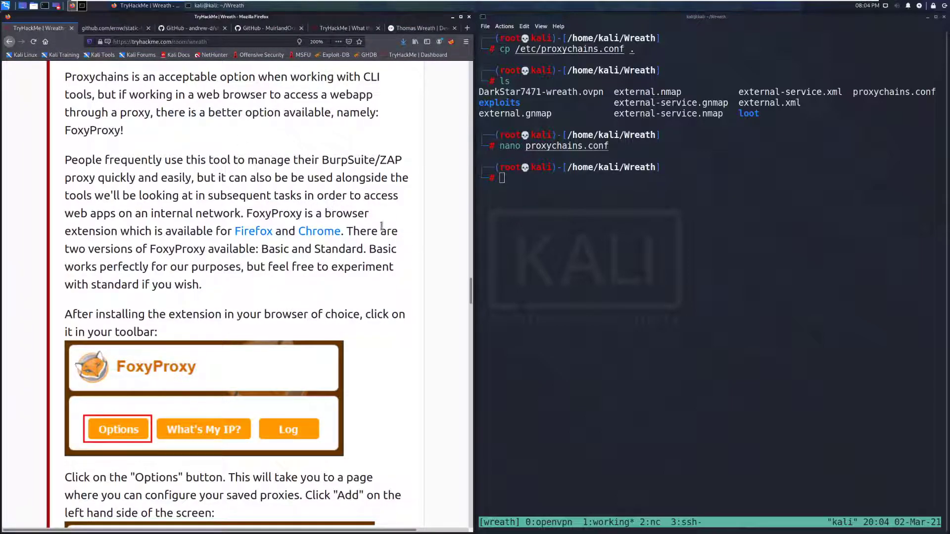
# Check FoxyProxy's options page, which has no saved proxies, then return to Wreath
pyautogui.scroll(-3)
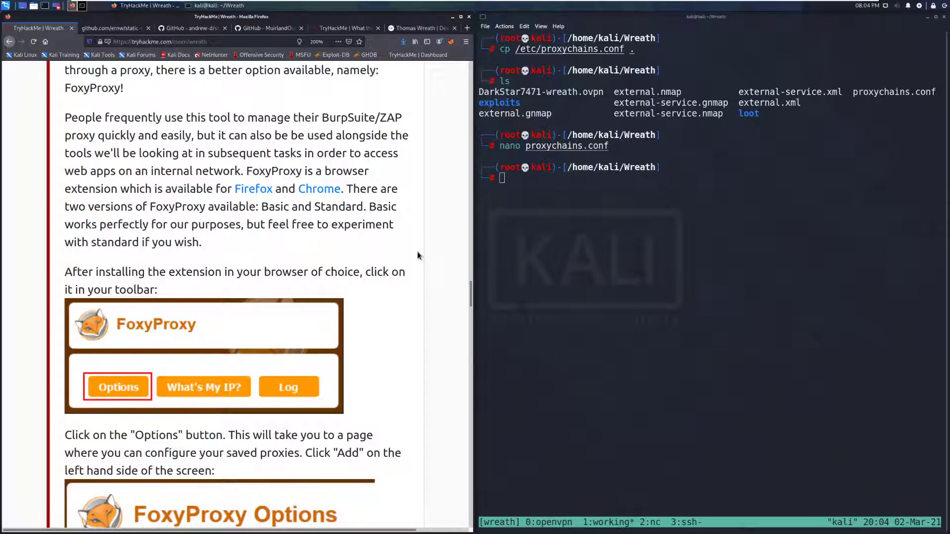
pyautogui.moveTo(433, 242)
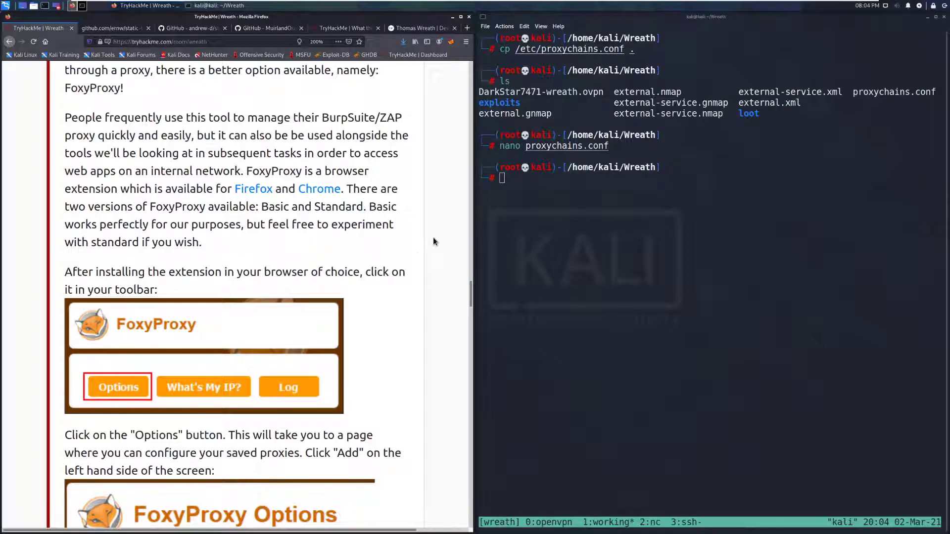
pyautogui.scroll(-3)
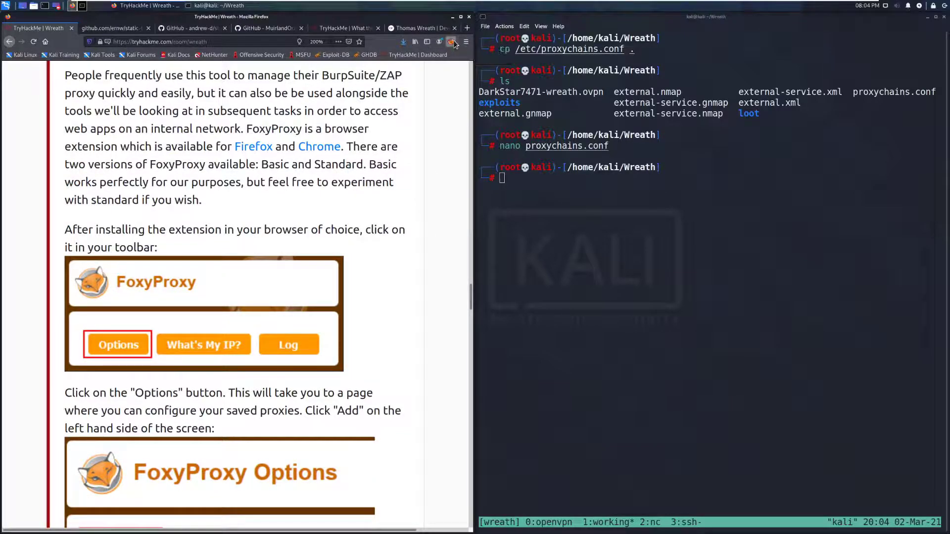
pyautogui.click(452, 41)
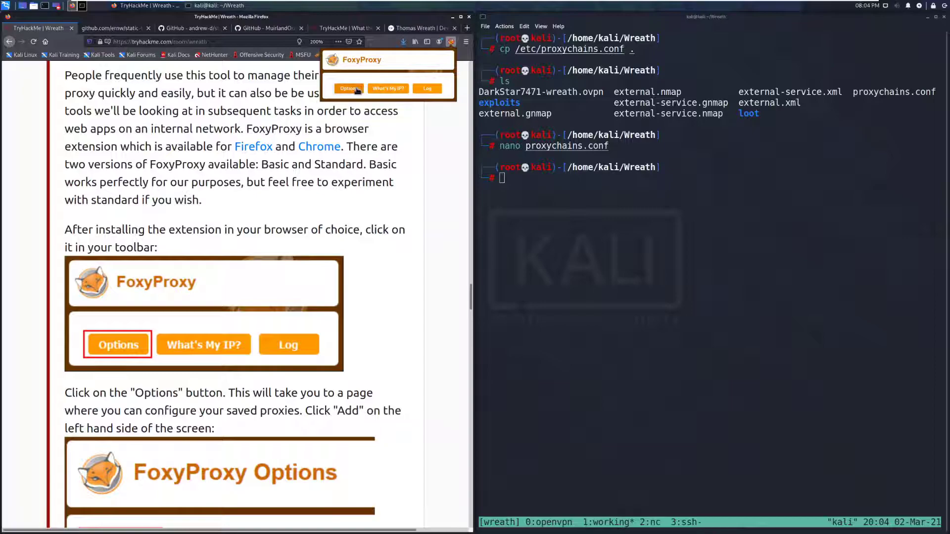
pyautogui.click(348, 88)
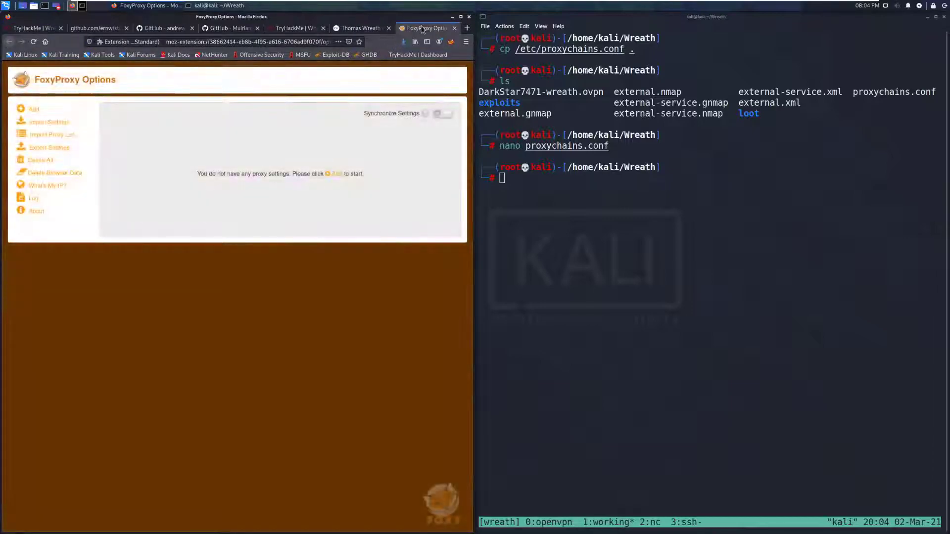
pyautogui.click(33, 28)
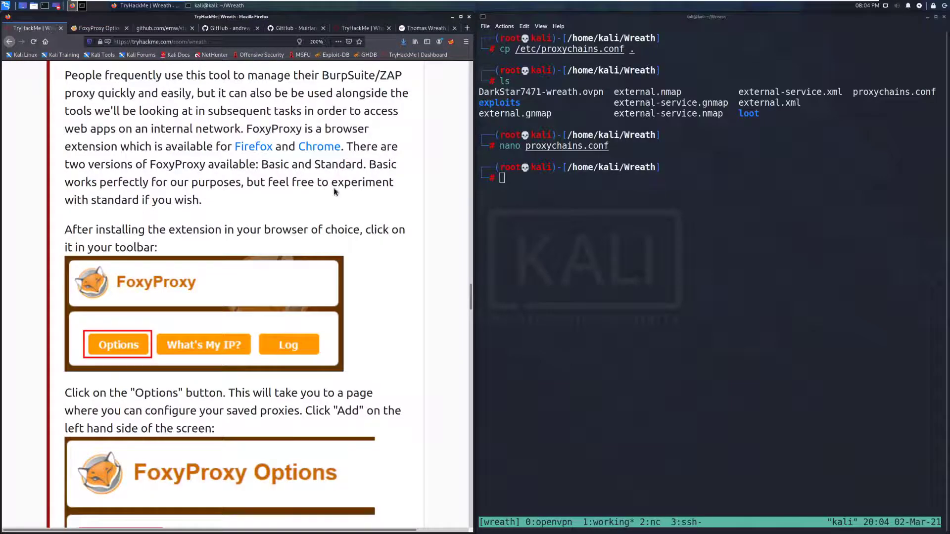
pyautogui.scroll(-3)
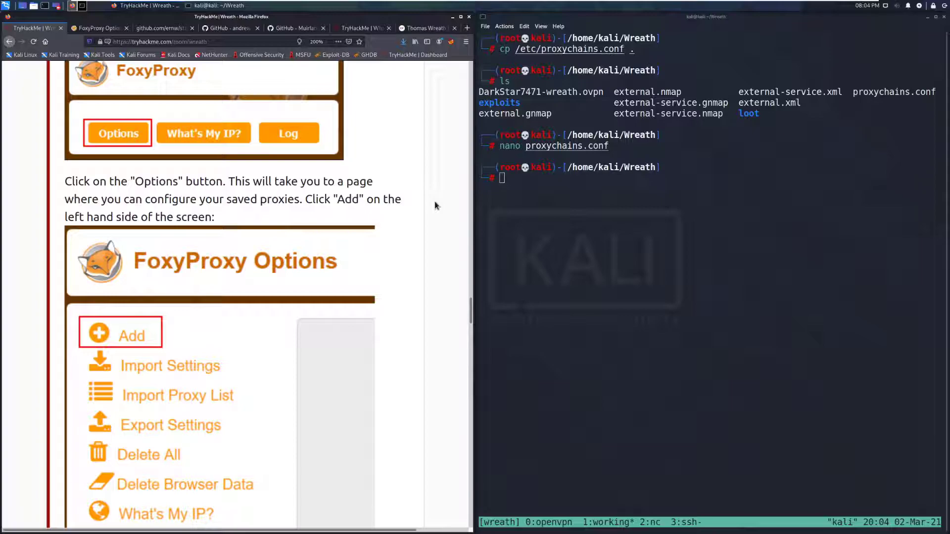
pyautogui.scroll(-3)
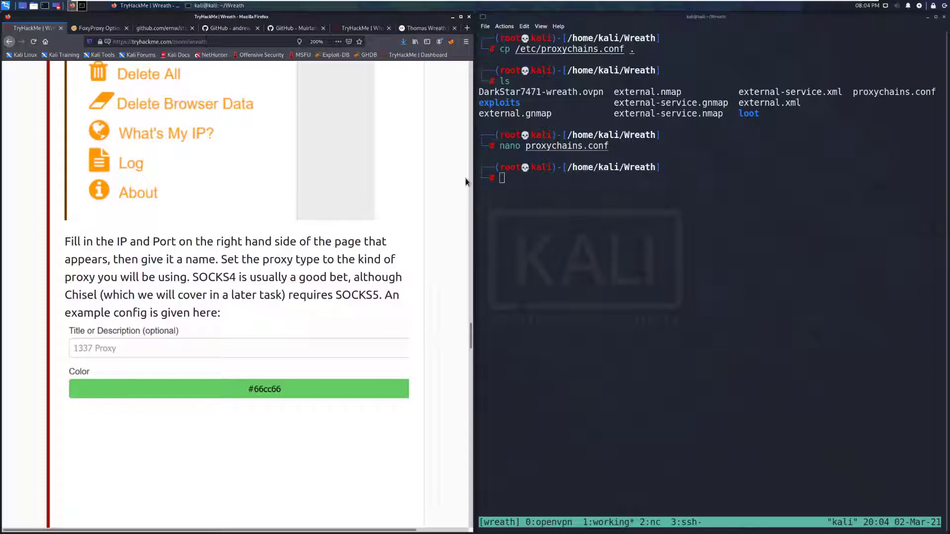
pyautogui.moveTo(457, 190)
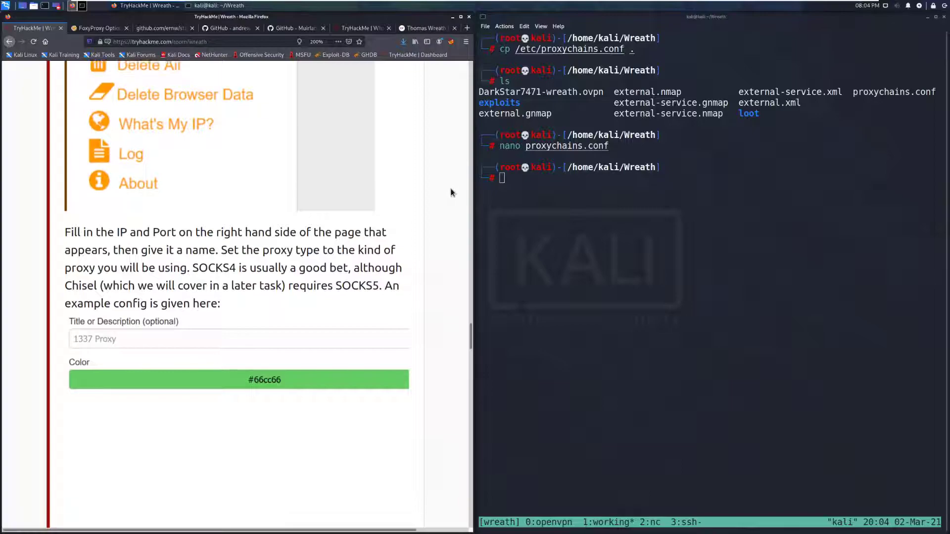
pyautogui.scroll(-3)
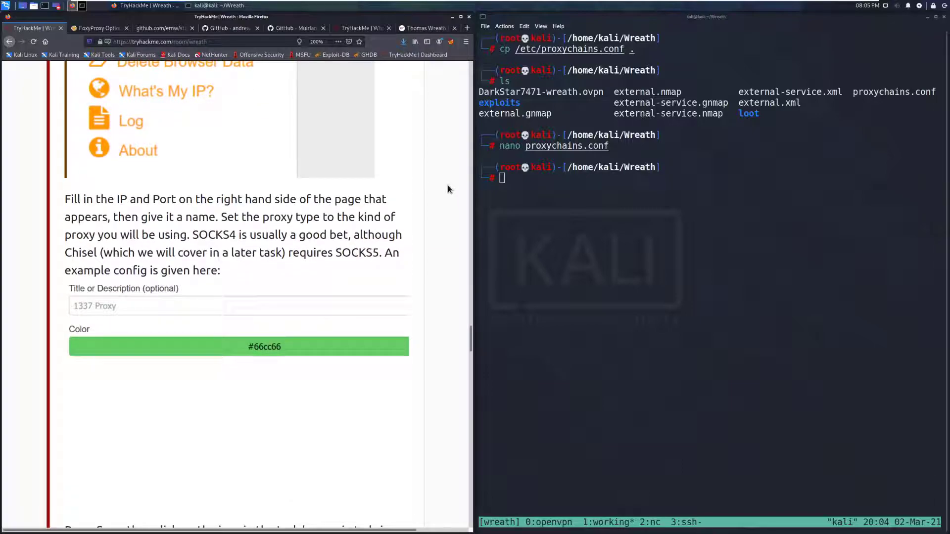
pyautogui.moveTo(437, 189)
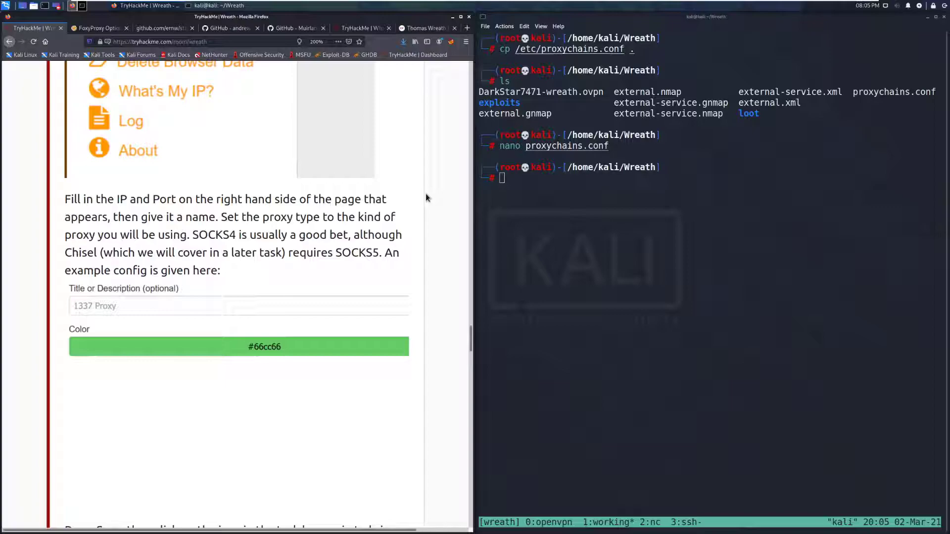
pyautogui.moveTo(417, 203)
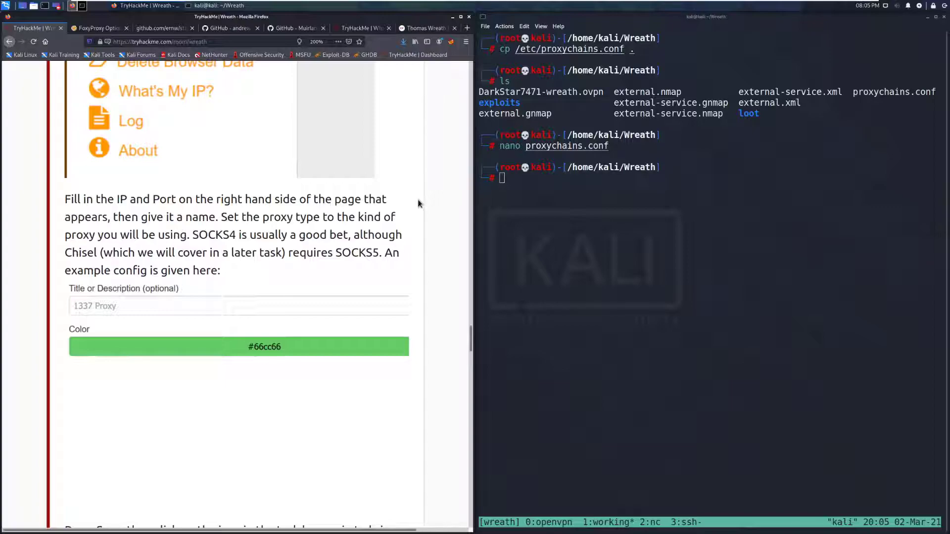
pyautogui.scroll(-3)
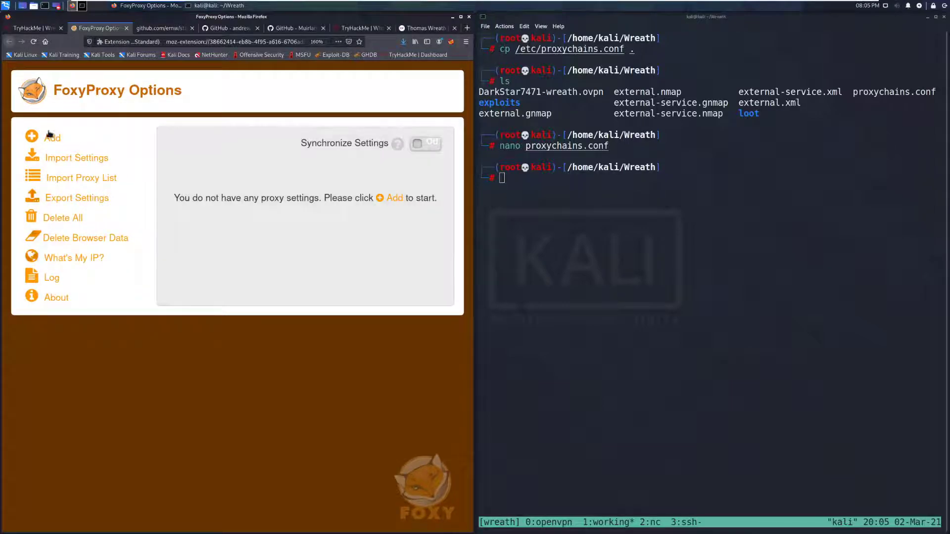
# Enter a new proxy titled '1337 Proxy', SOCKS4, address 127.0.0.1, port 1337
pyautogui.click(52, 136)
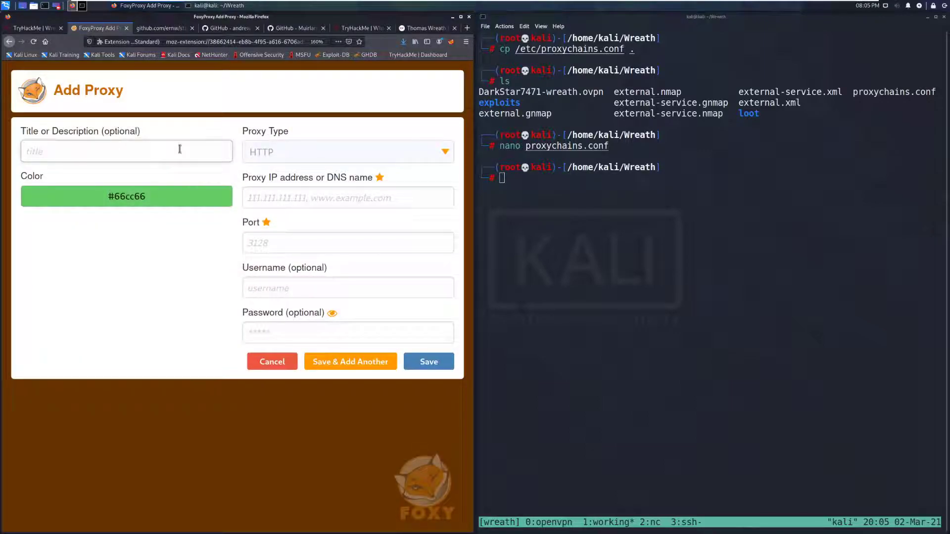
pyautogui.write('1337 Proxy')
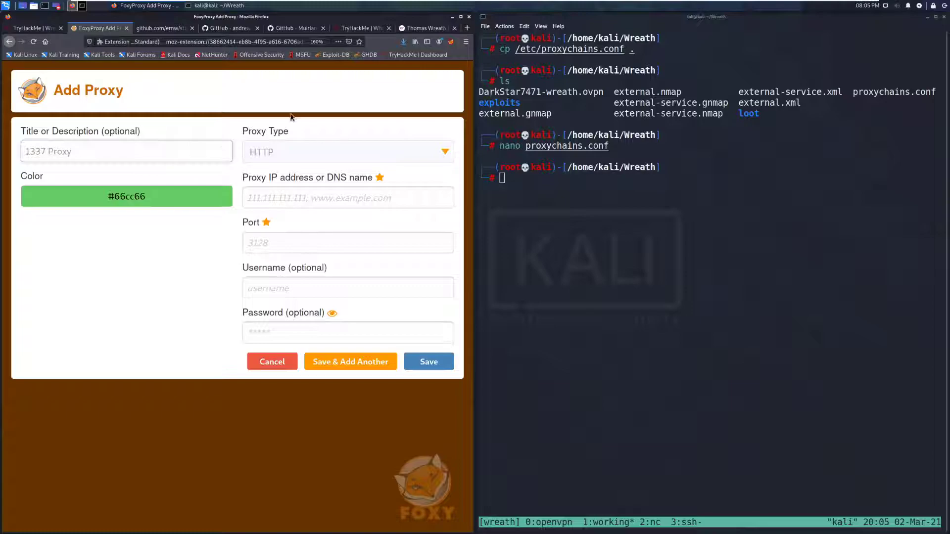
pyautogui.click(347, 152)
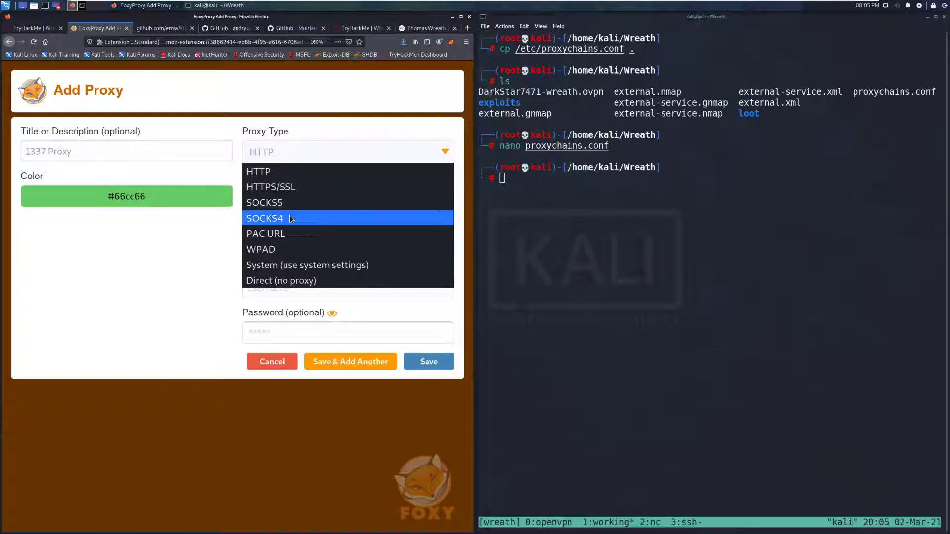
pyautogui.click(264, 218)
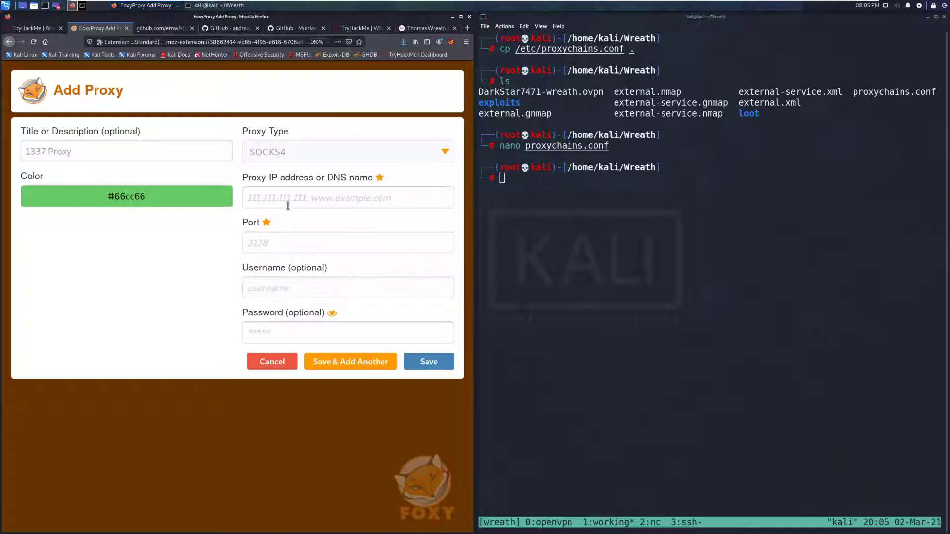
pyautogui.click(348, 197)
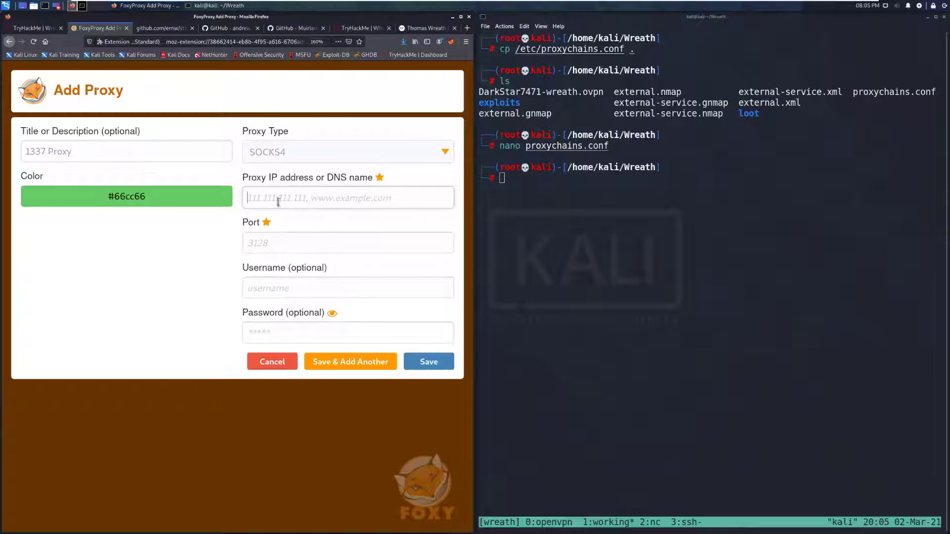
pyautogui.write('127.0.0.')
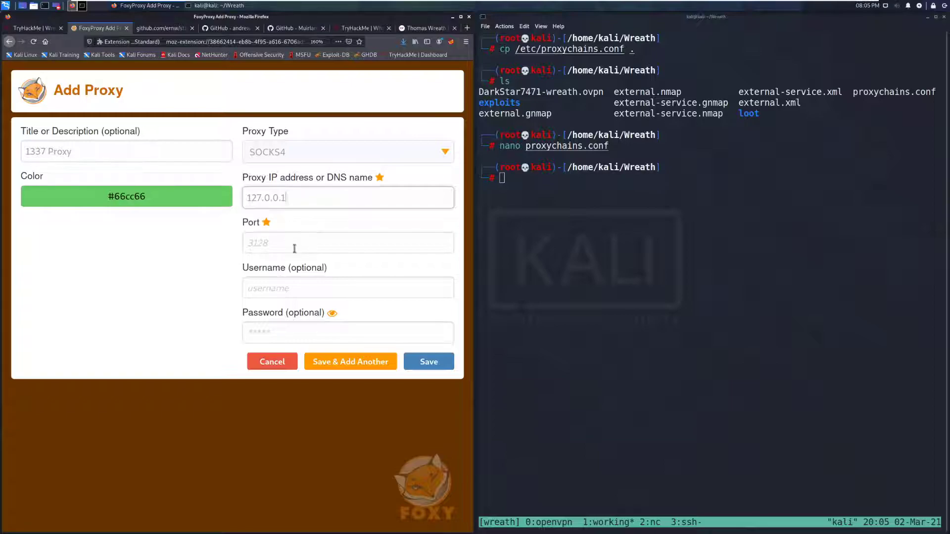
pyautogui.write('1337')
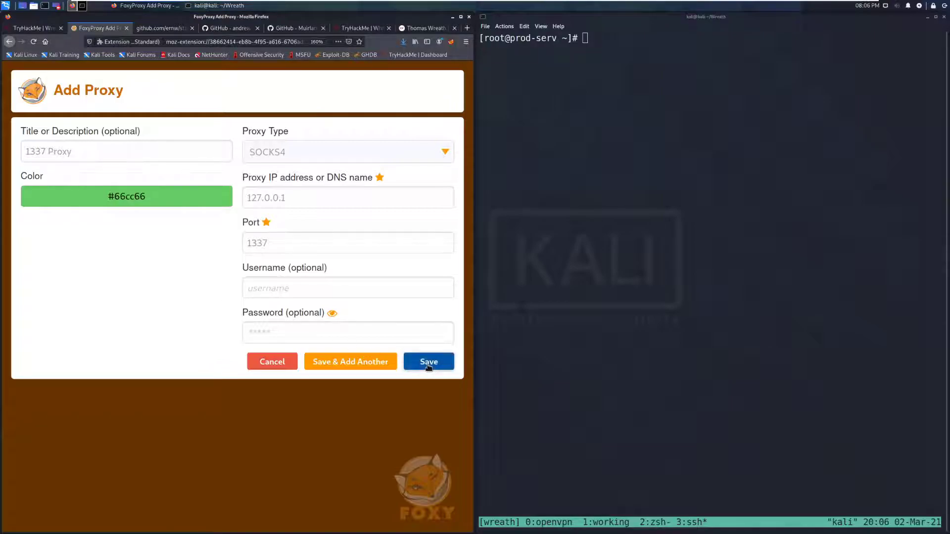
# Save the 1337 Proxy entry and go back to the Wreath room page
pyautogui.click(428, 362)
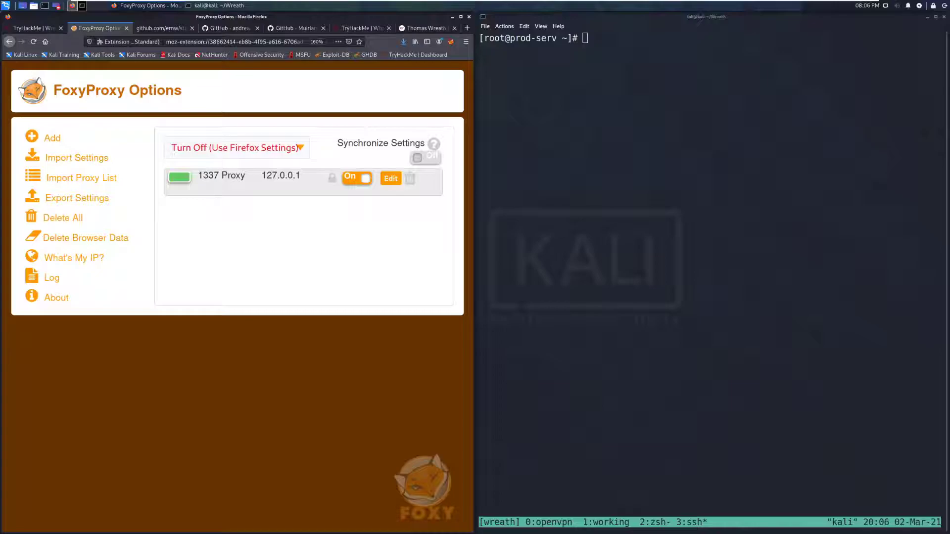
pyautogui.click(33, 28)
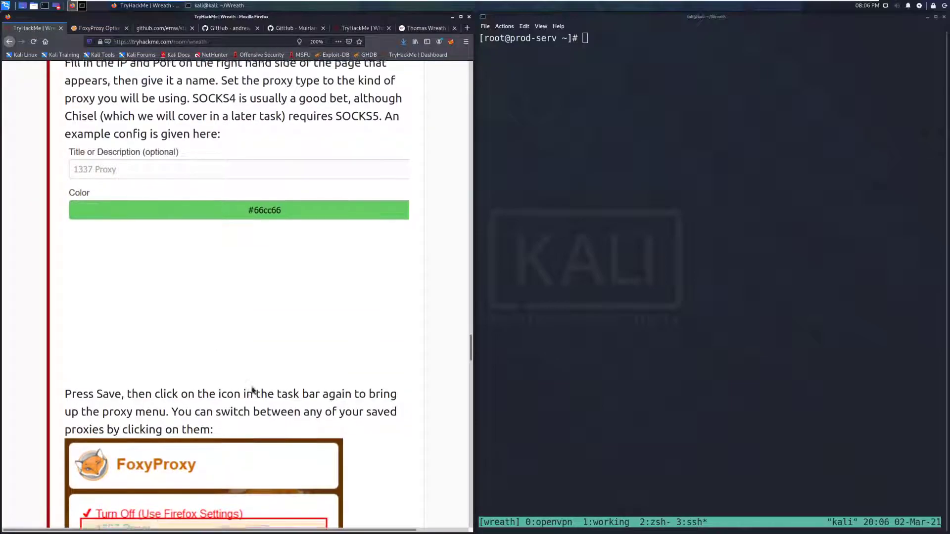
pyautogui.scroll(-3)
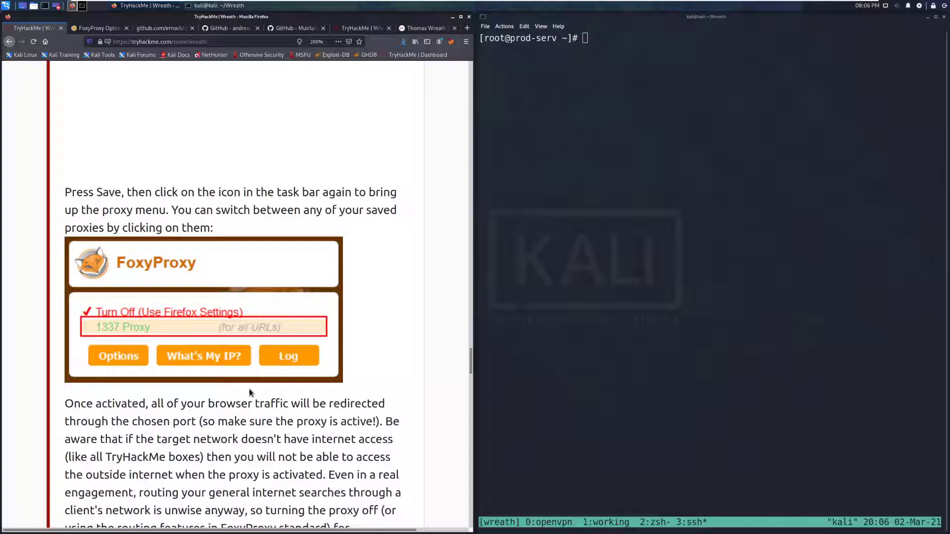
pyautogui.moveTo(399, 97)
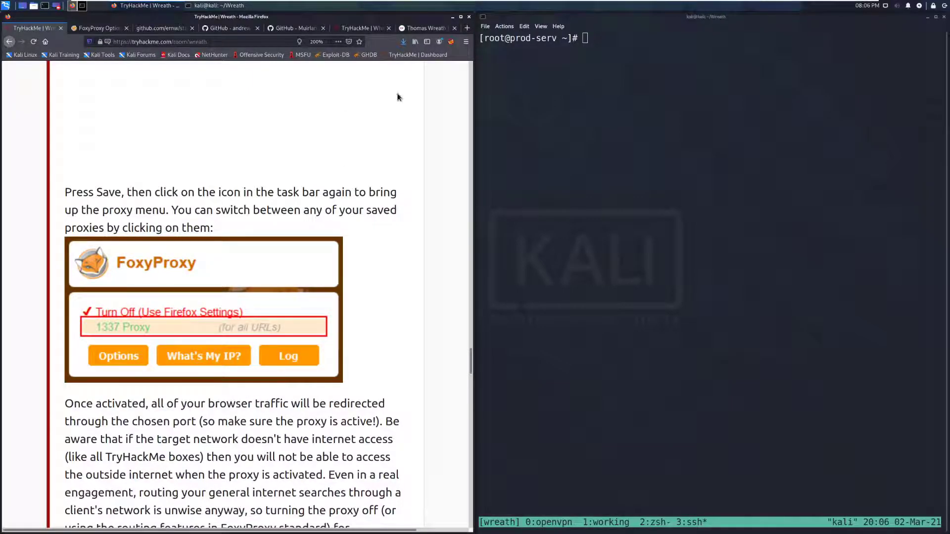
pyautogui.click(450, 42)
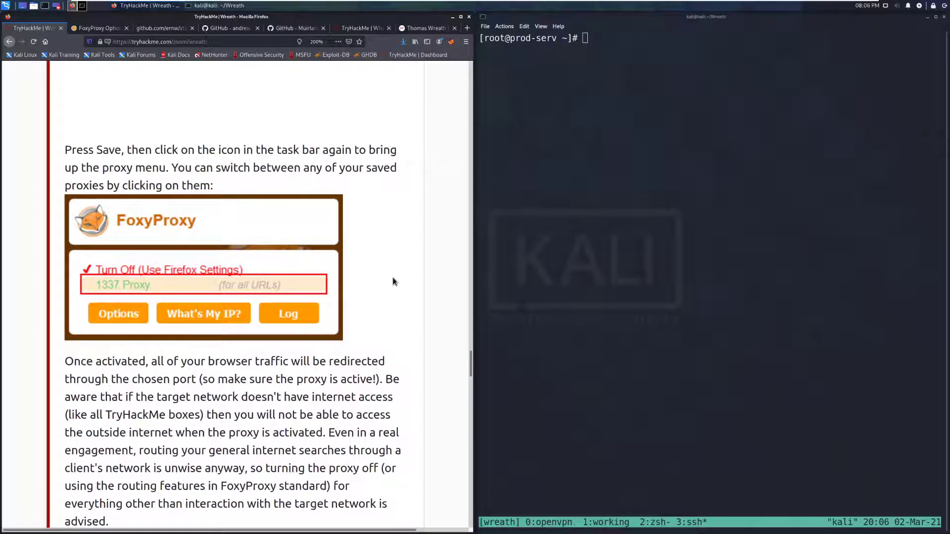
pyautogui.moveTo(378, 280)
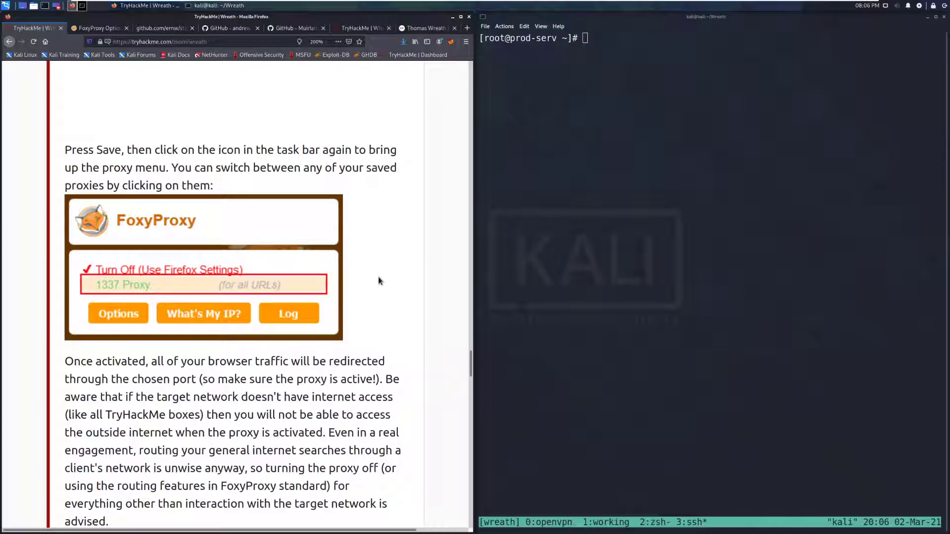
# Scroll past the FoxyProxy explanation to Task 10's three questions
pyautogui.scroll(-3)
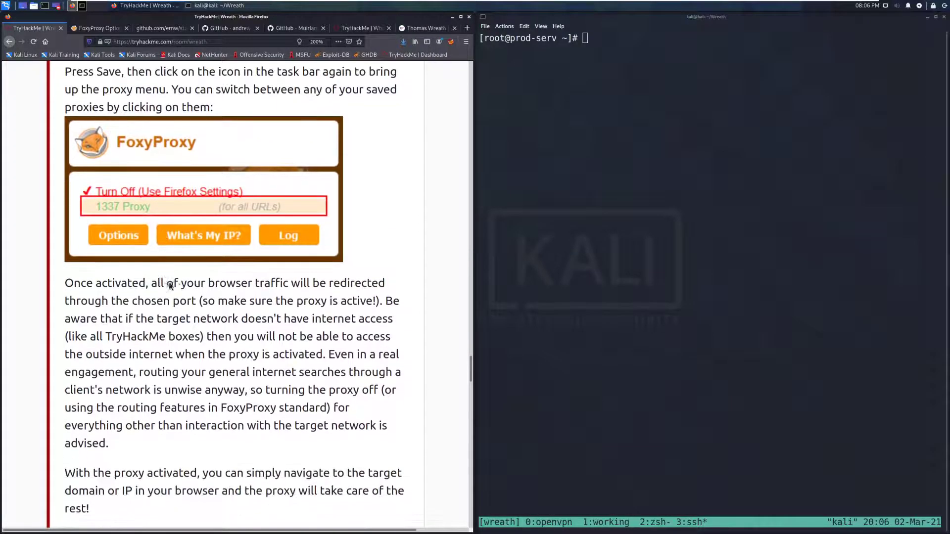
pyautogui.scroll(-3)
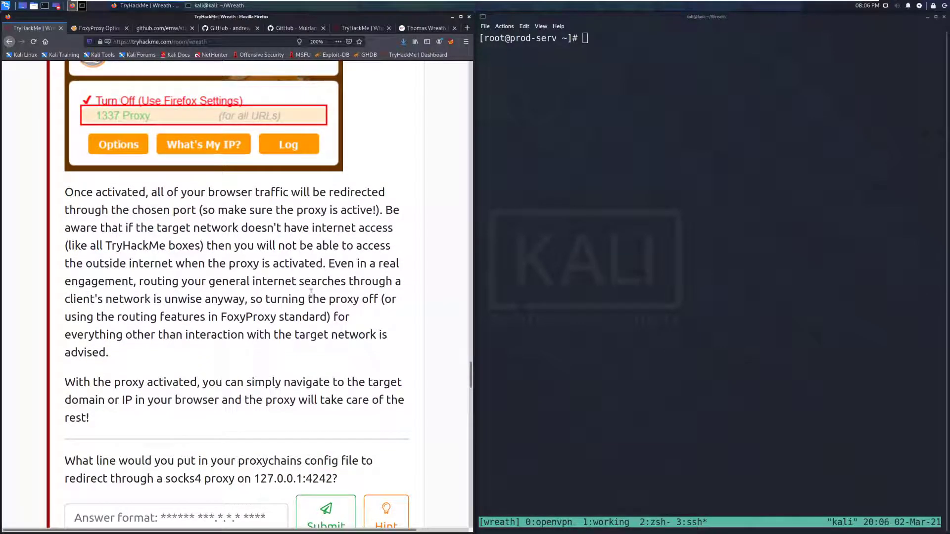
pyautogui.moveTo(403, 303)
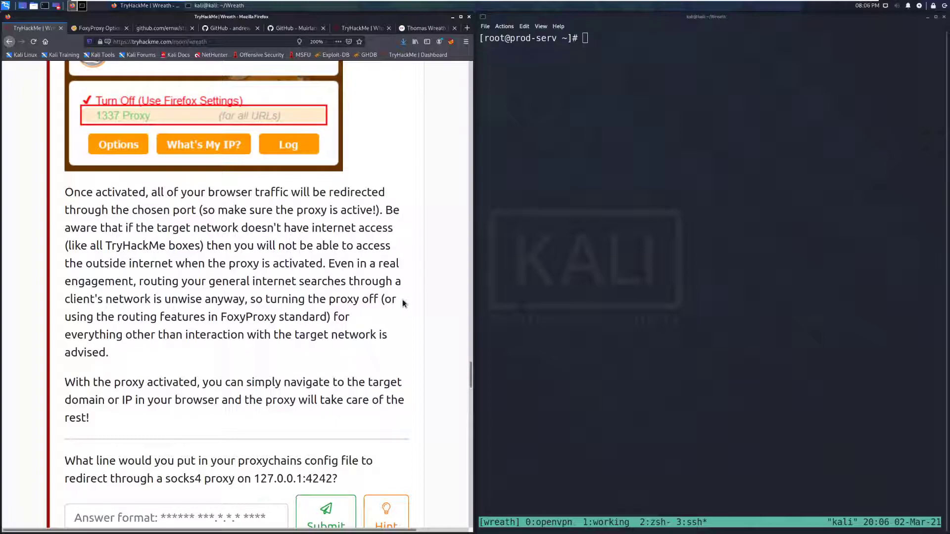
pyautogui.moveTo(396, 302)
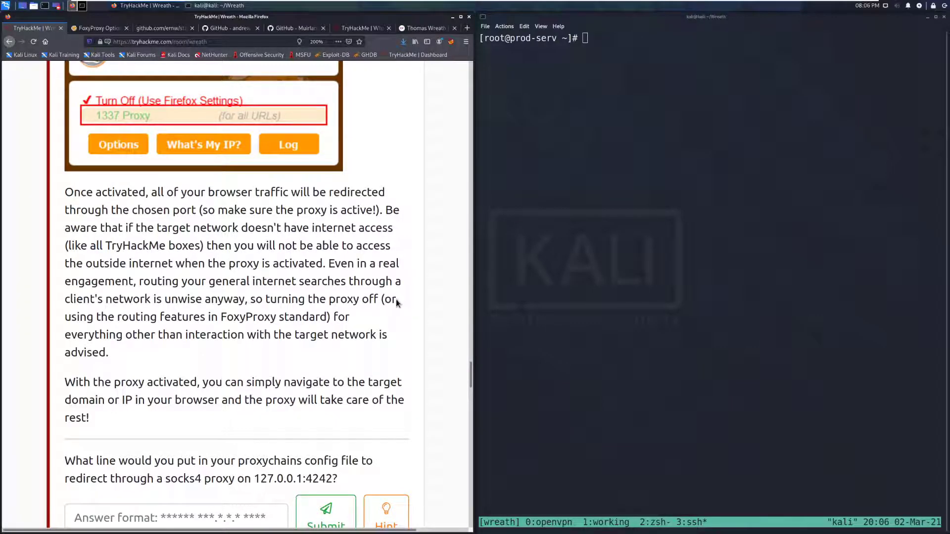
pyautogui.moveTo(421, 304)
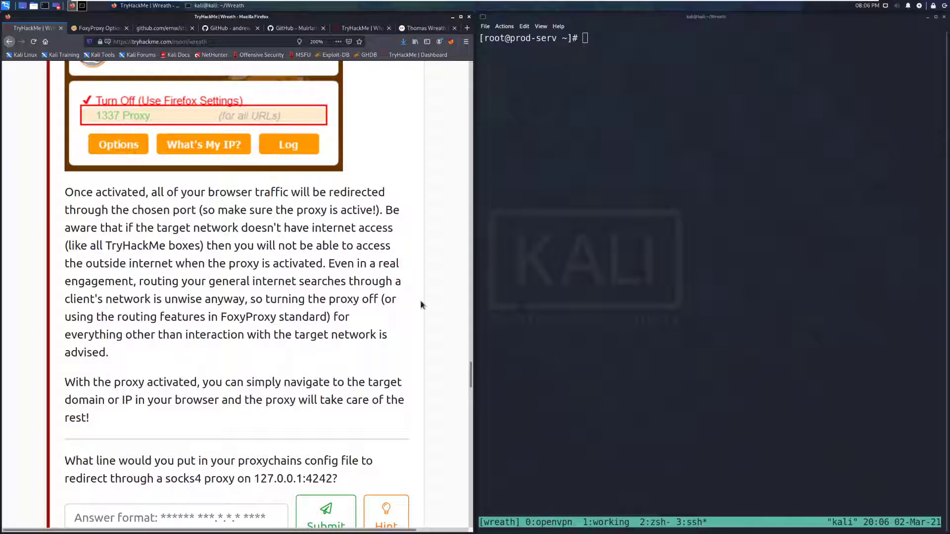
pyautogui.scroll(-3)
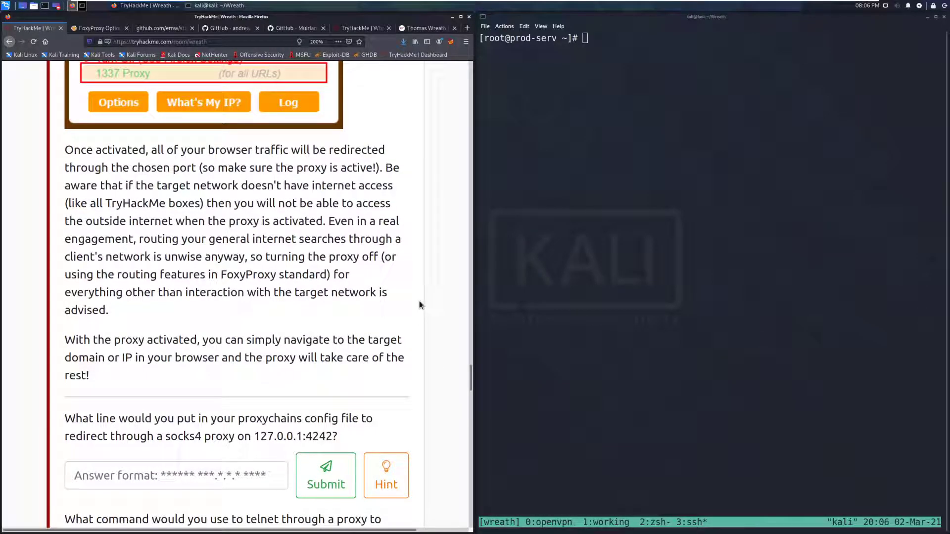
pyautogui.moveTo(415, 305)
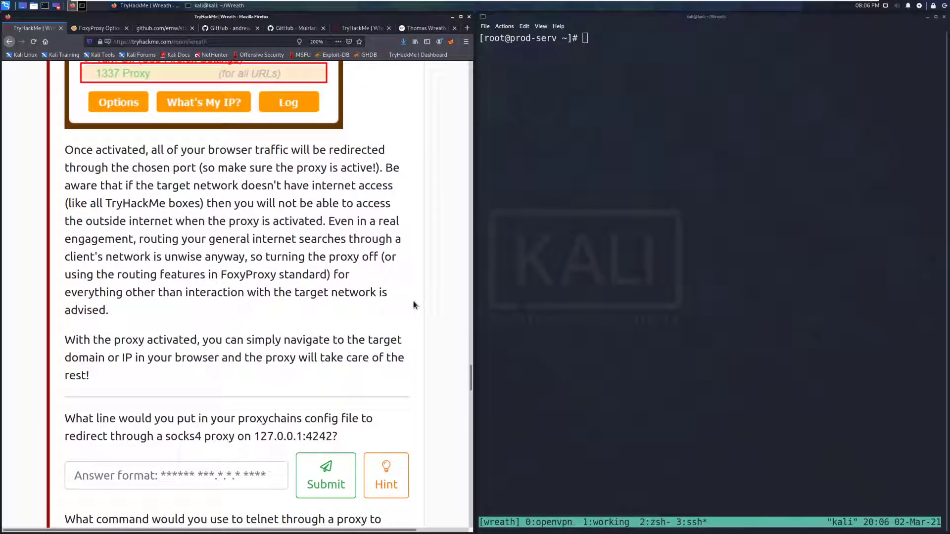
pyautogui.moveTo(399, 305)
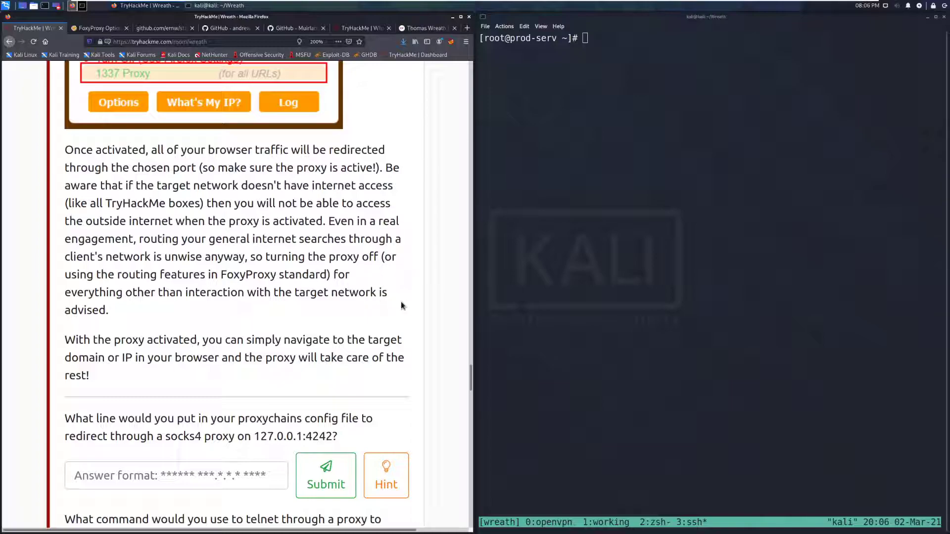
pyautogui.moveTo(392, 308)
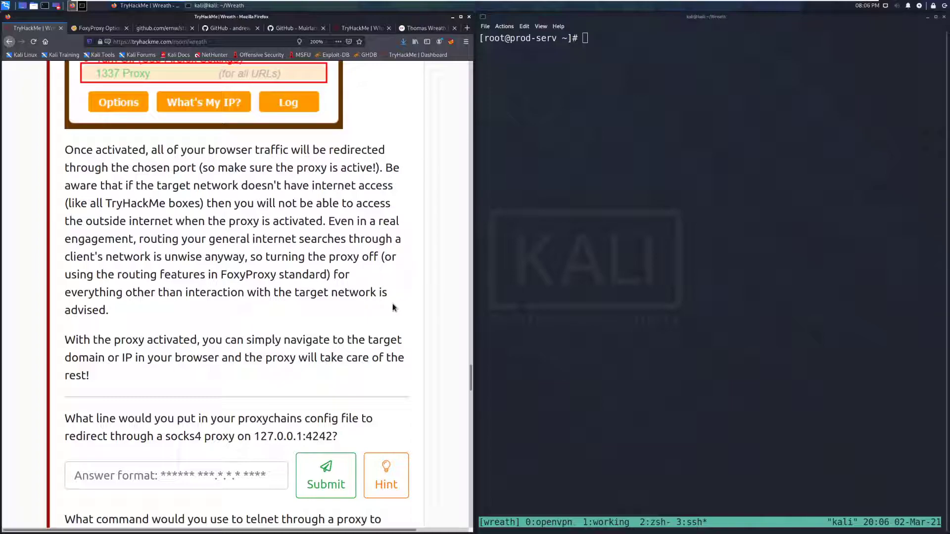
pyautogui.moveTo(224, 265)
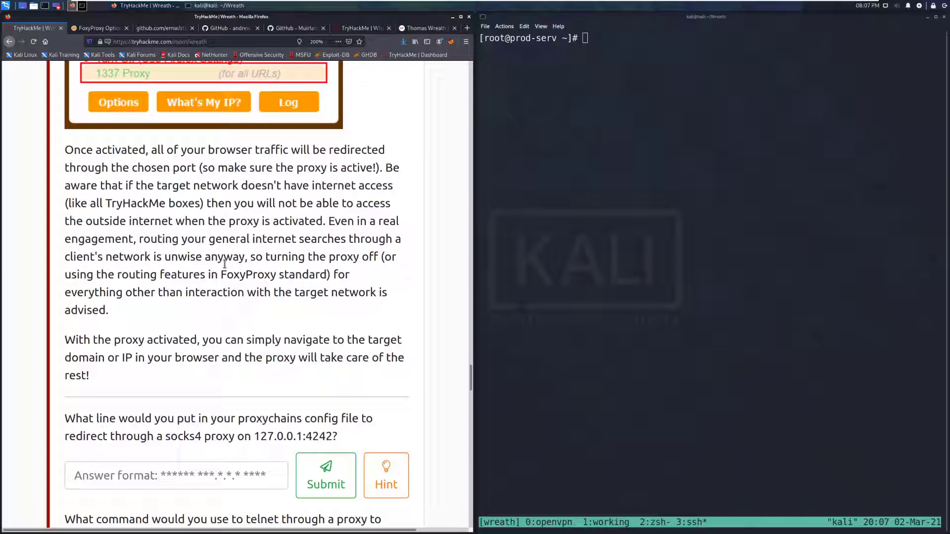
pyautogui.scroll(-3)
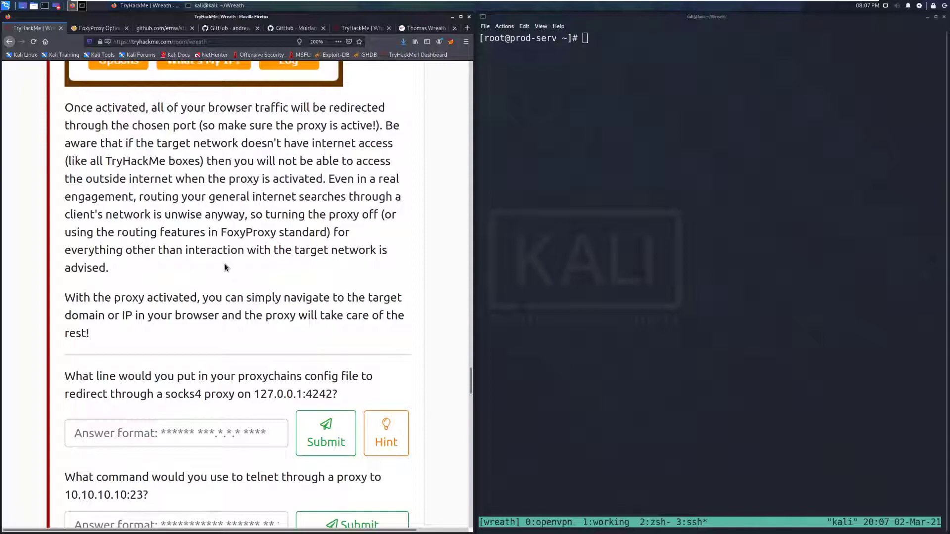
pyautogui.scroll(-3)
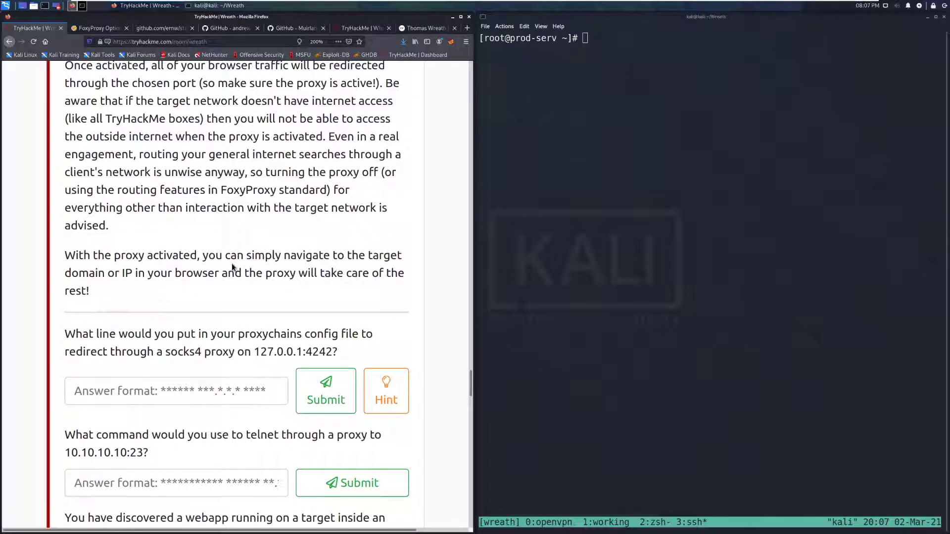
pyautogui.moveTo(321, 324)
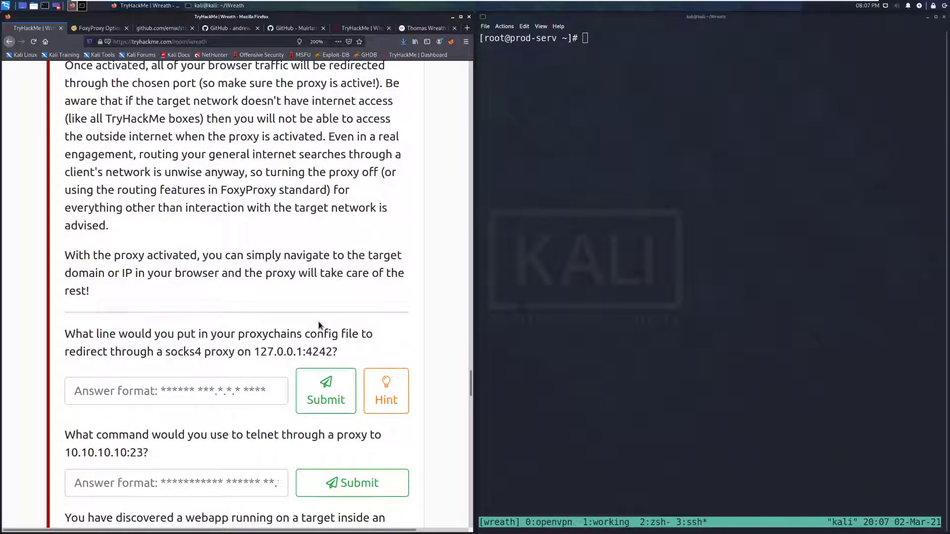
pyautogui.scroll(-3)
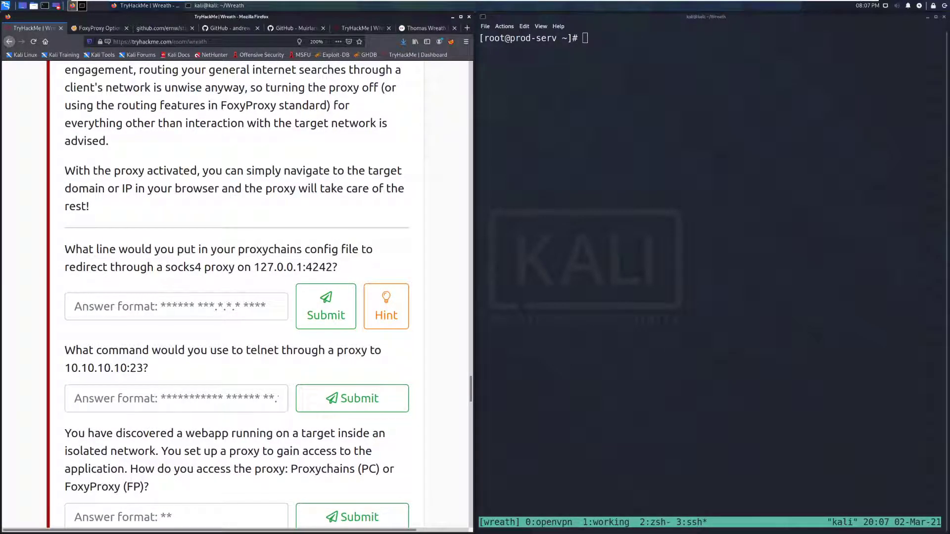
pyautogui.moveTo(202, 334)
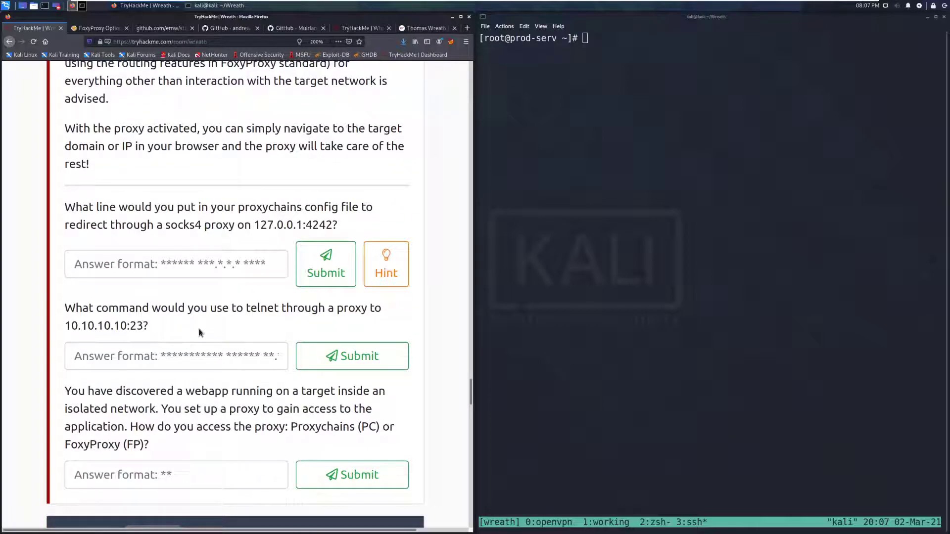
pyautogui.moveTo(194, 329)
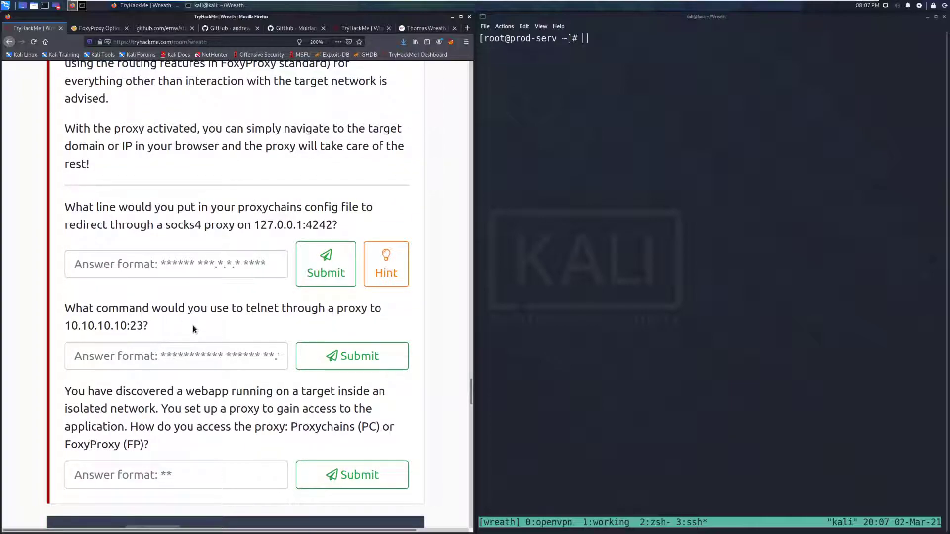
pyautogui.moveTo(214, 313)
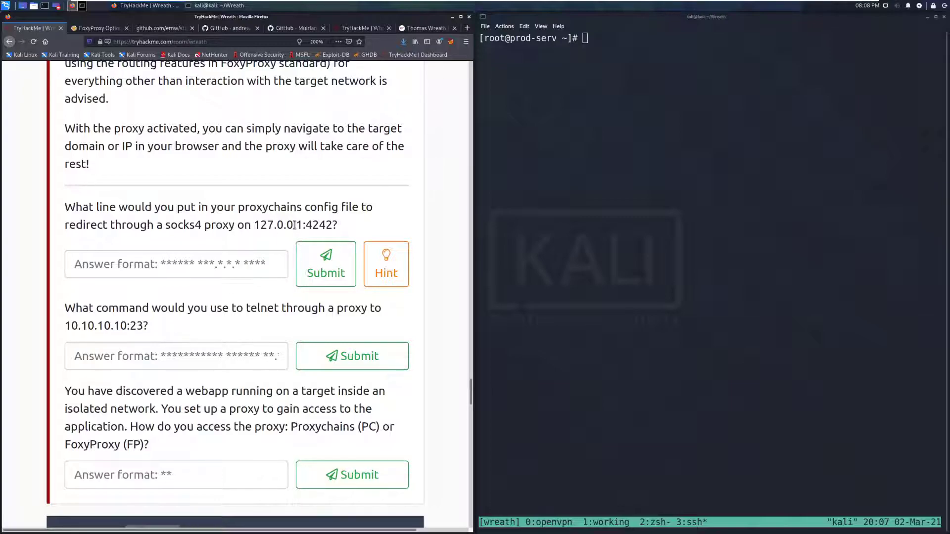
# Submit 'socks4 127.0.0.1 4242' as the proxychains config line answer
pyautogui.click(176, 264)
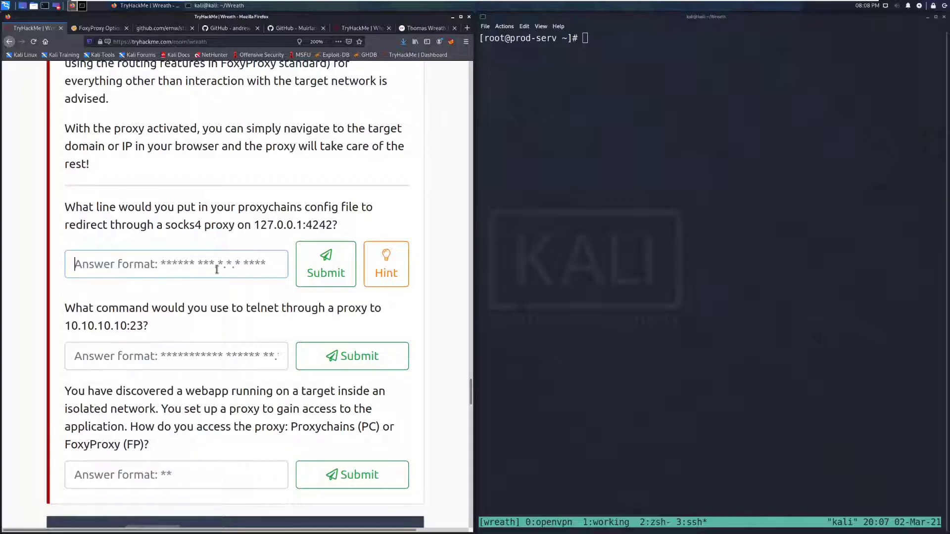
pyautogui.write('socks4')
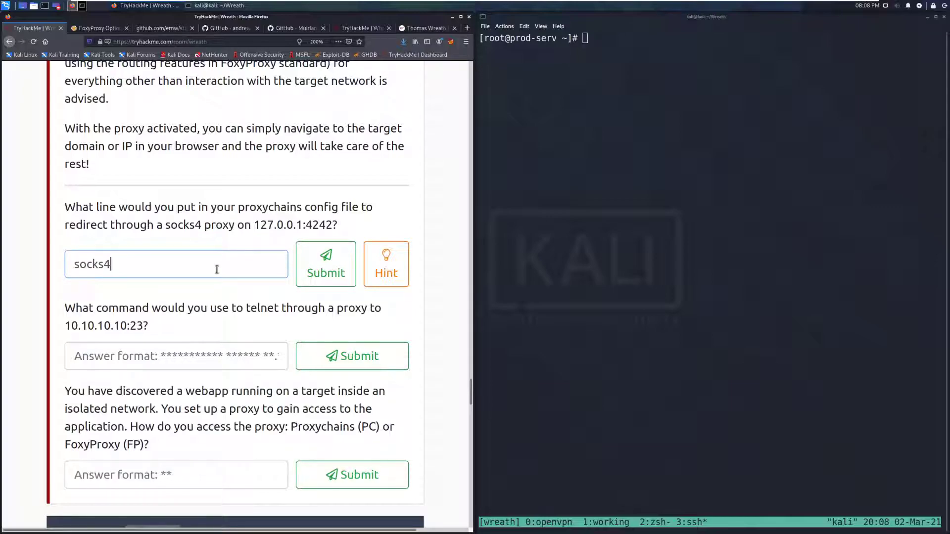
pyautogui.write('127.0.')
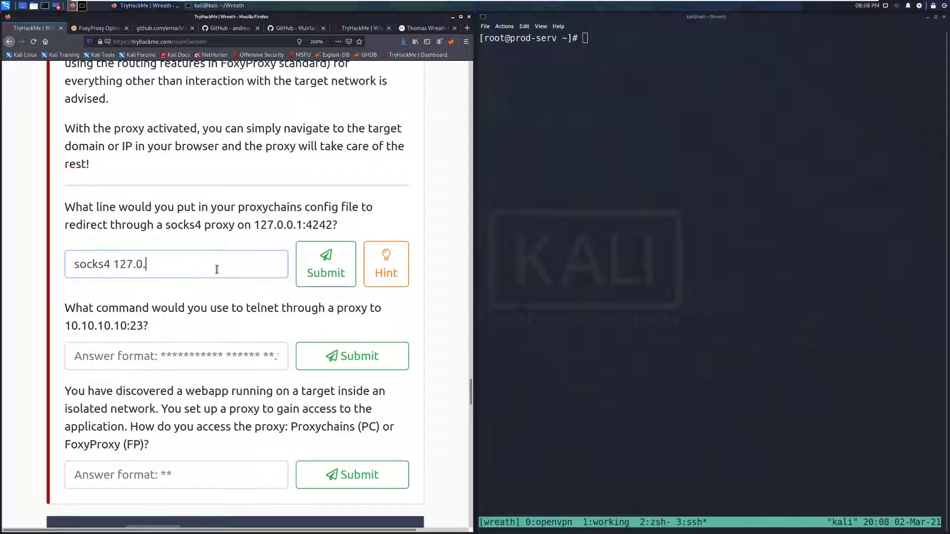
pyautogui.write('0.1')
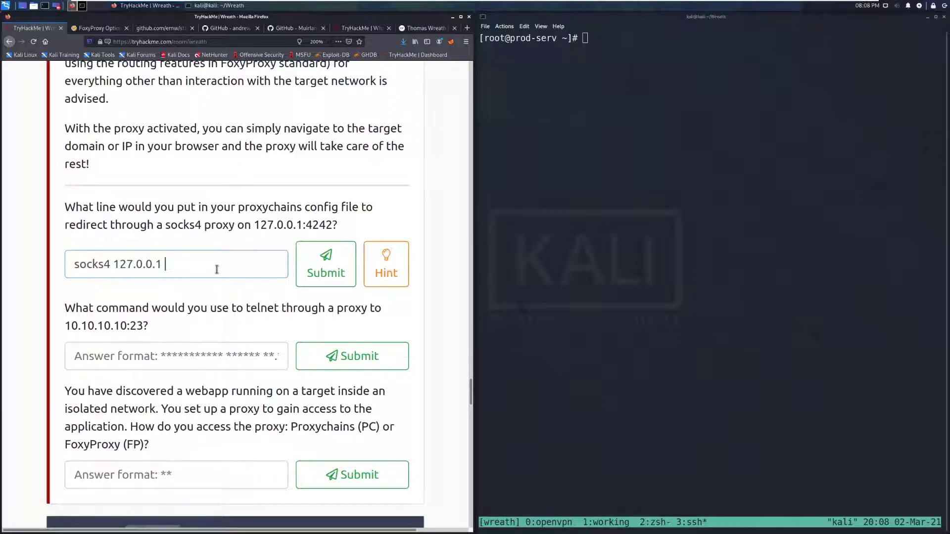
pyautogui.write('4242')
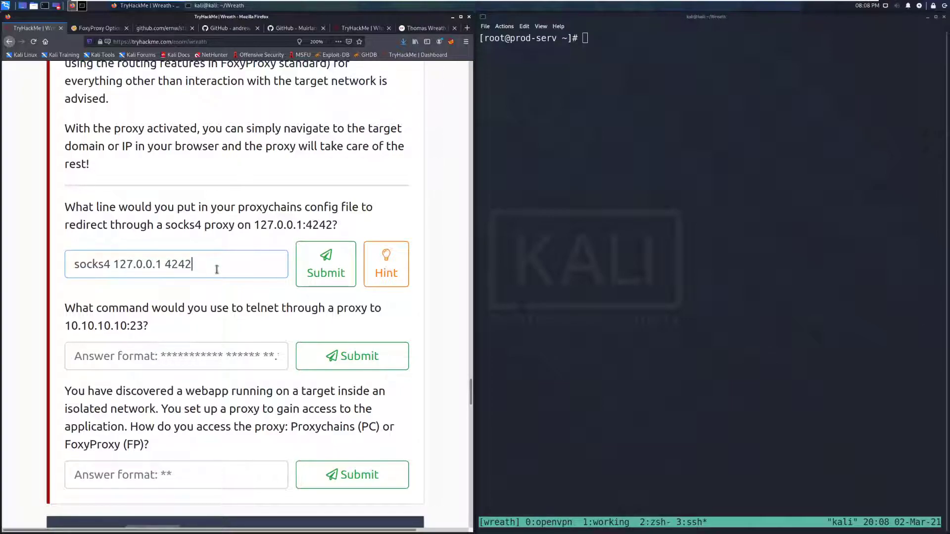
pyautogui.click(326, 265)
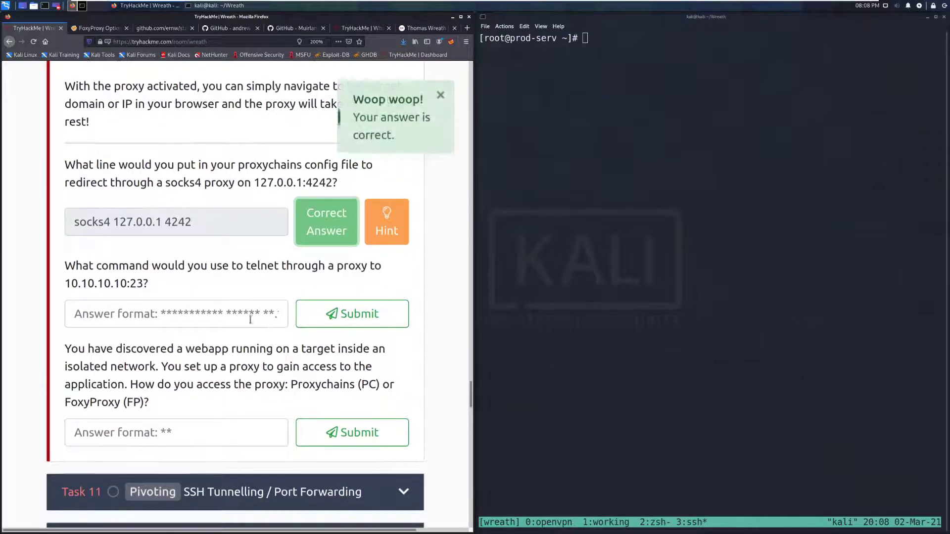
pyautogui.click(176, 314)
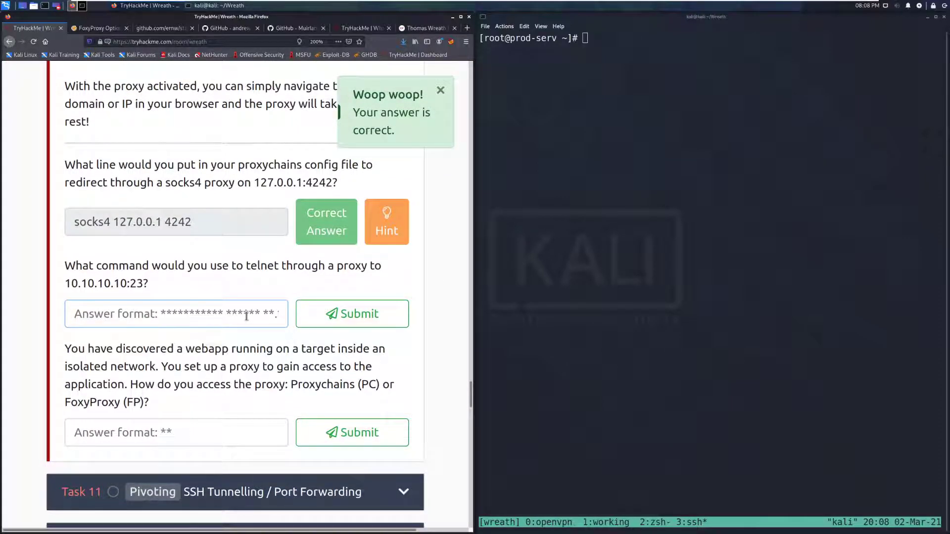
pyautogui.click(440, 89)
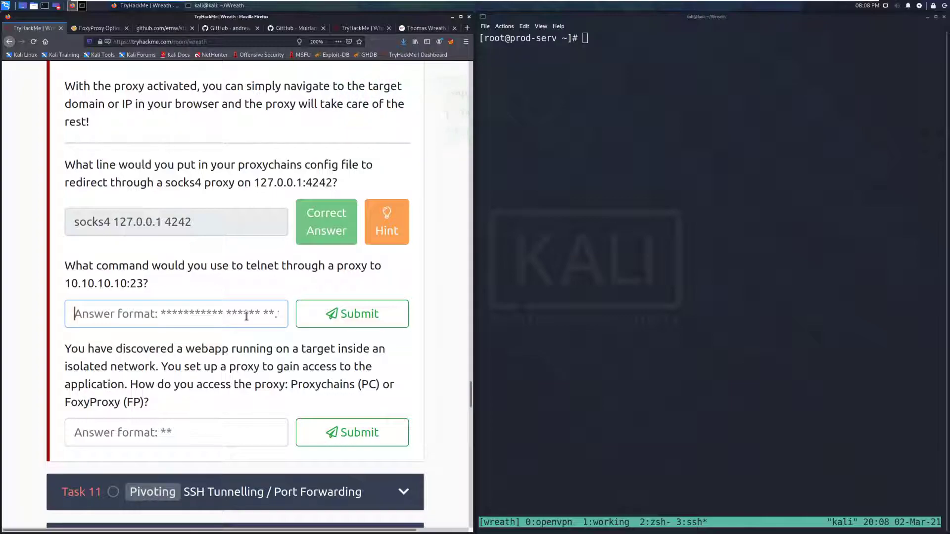
# Submit 'proxychains telnet 10.10.10.10 23' for the telnet-through-proxy question
pyautogui.write('po')
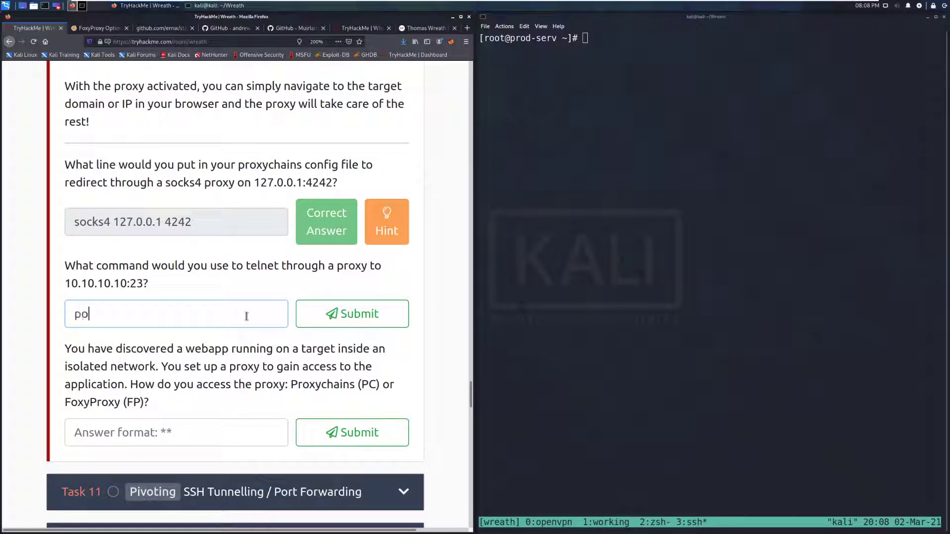
pyautogui.write('roxy')
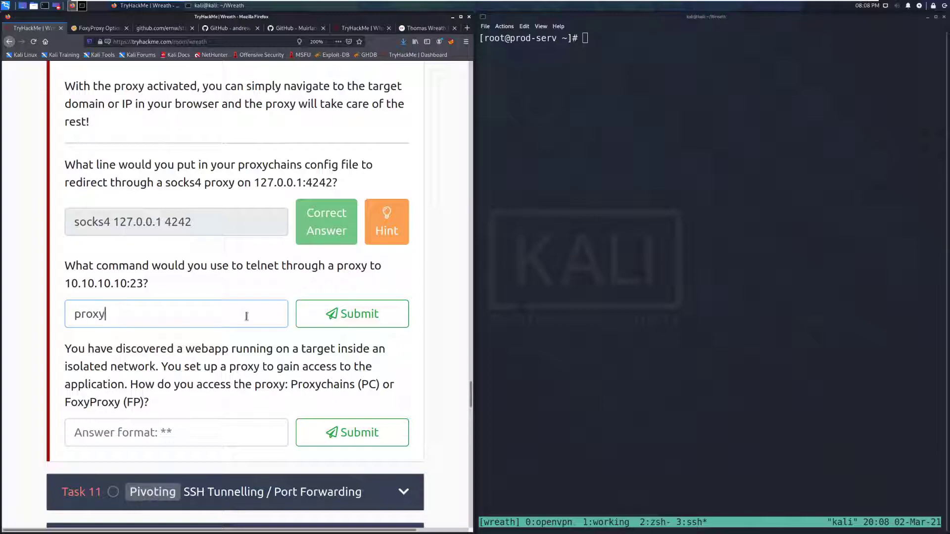
pyautogui.write('chains te')
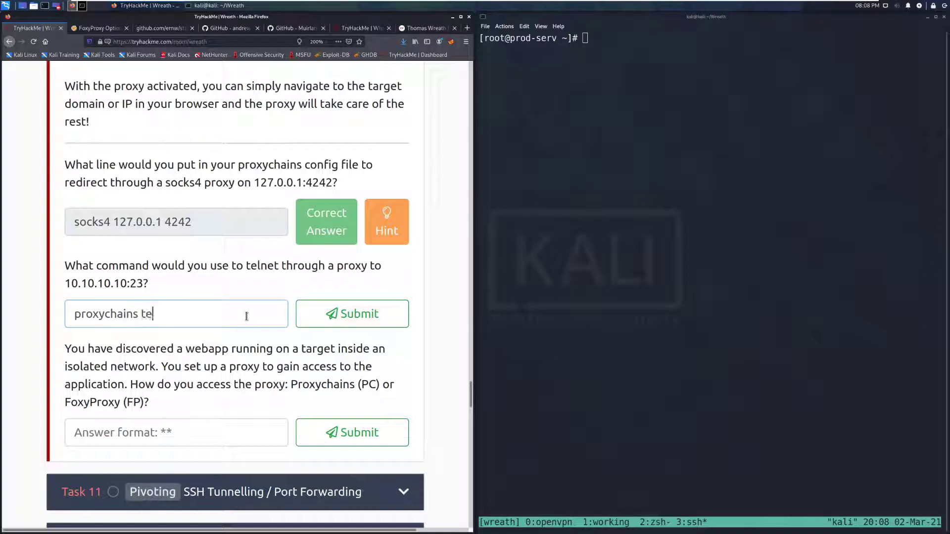
pyautogui.write('lnet 10.10.10.10 2')
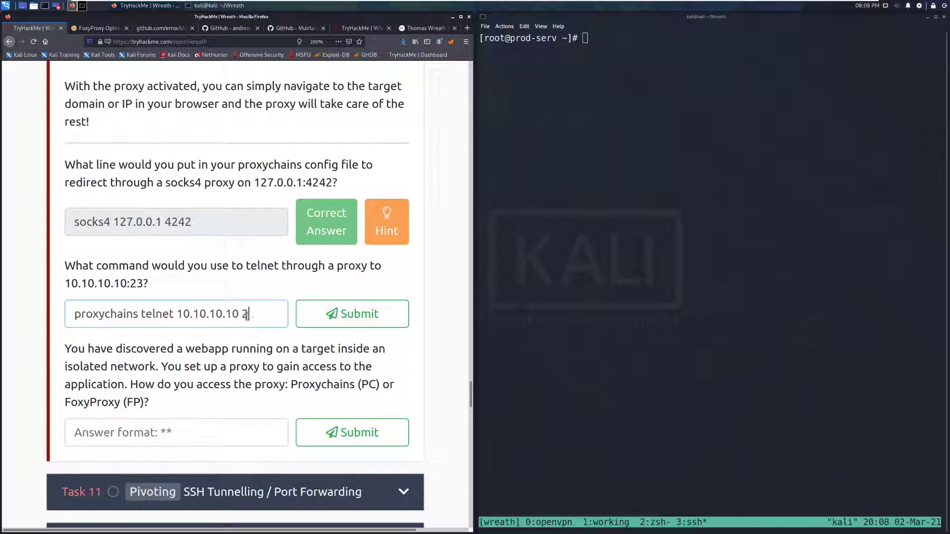
pyautogui.click(351, 313)
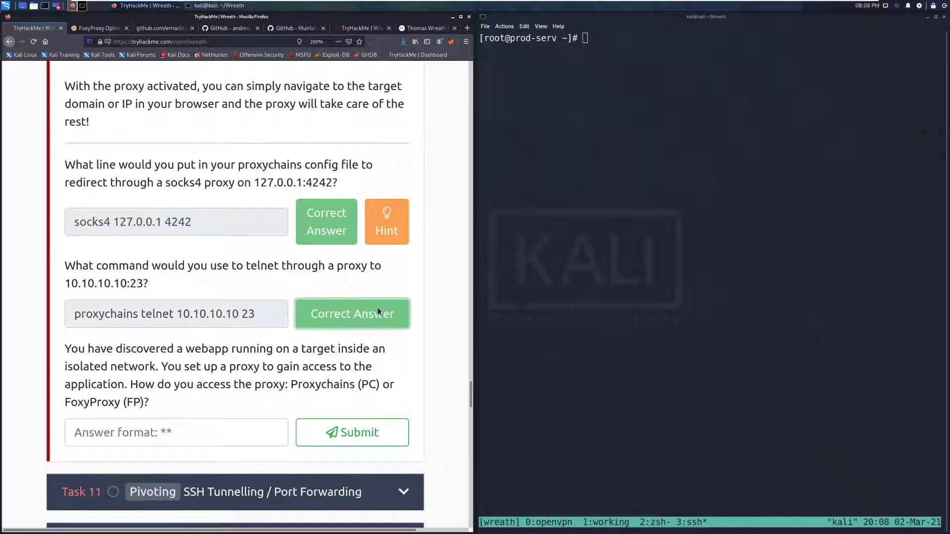
pyautogui.click(351, 314)
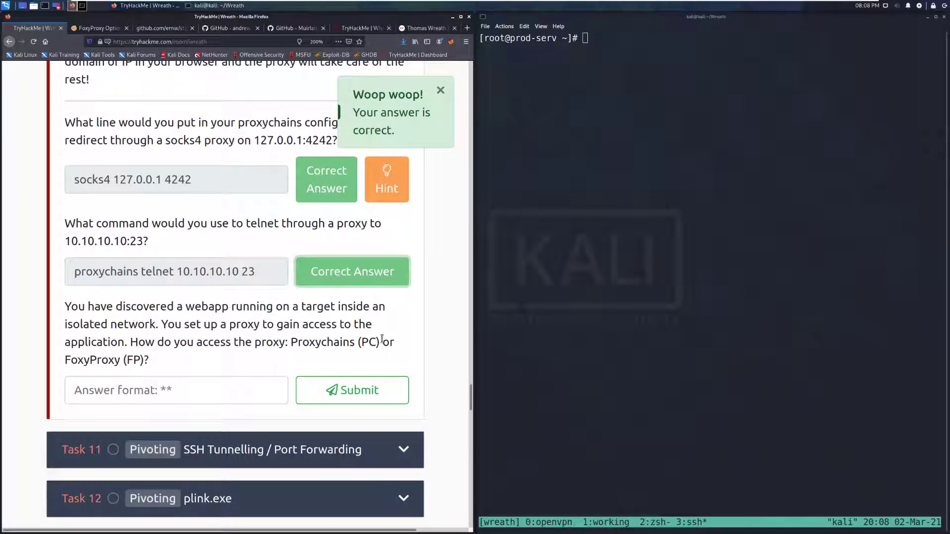
pyautogui.moveTo(446, 314)
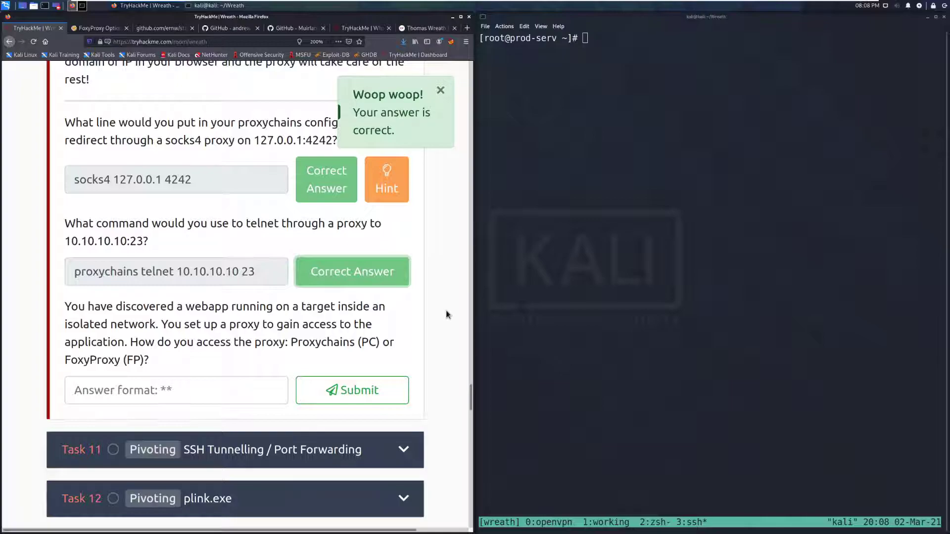
# Submit 'FP' as the webapp proxy answer and dismiss the correct-answer notifications
pyautogui.click(440, 89)
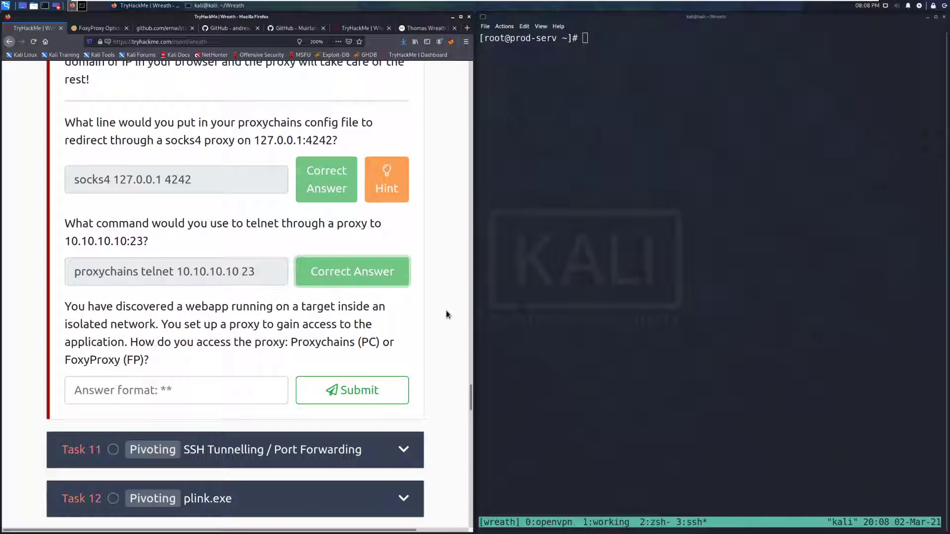
pyautogui.moveTo(373, 348)
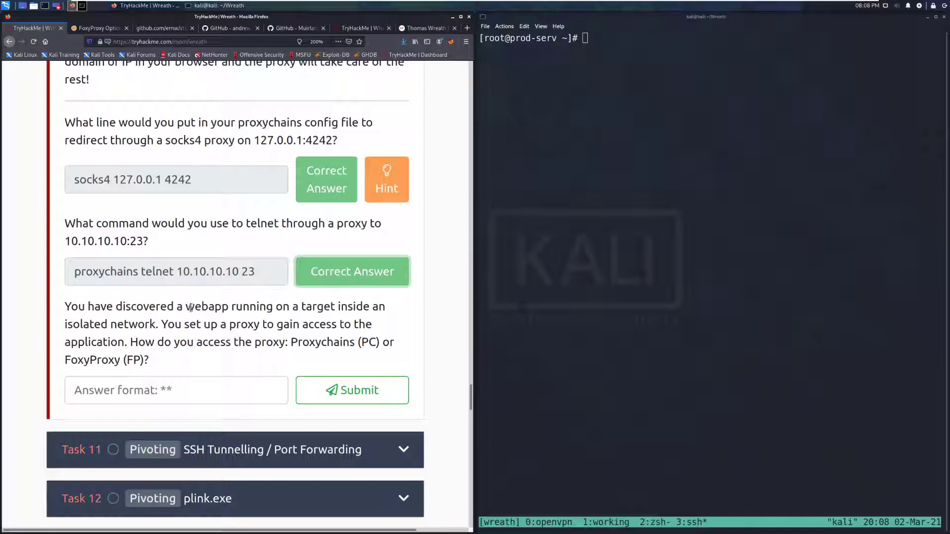
pyautogui.click(175, 389)
pyautogui.write('FP')
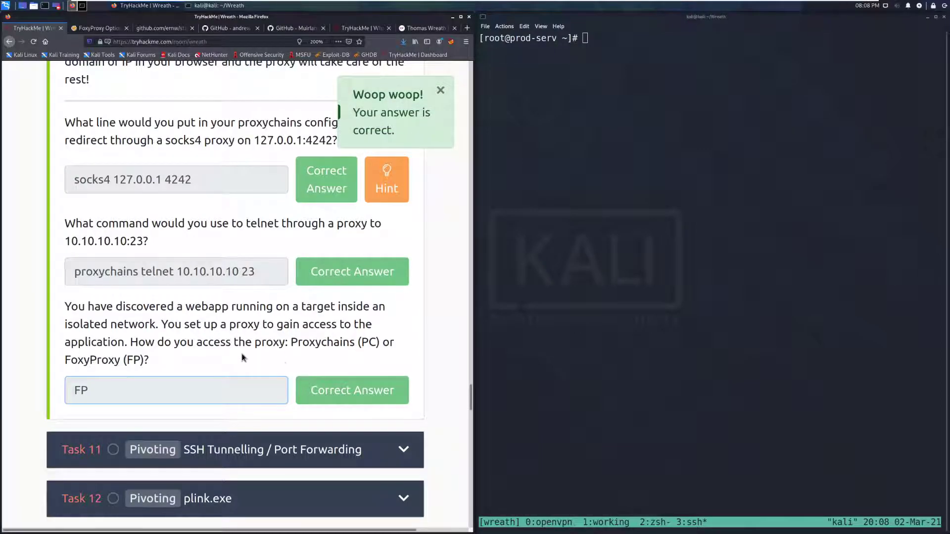
pyautogui.moveTo(262, 360)
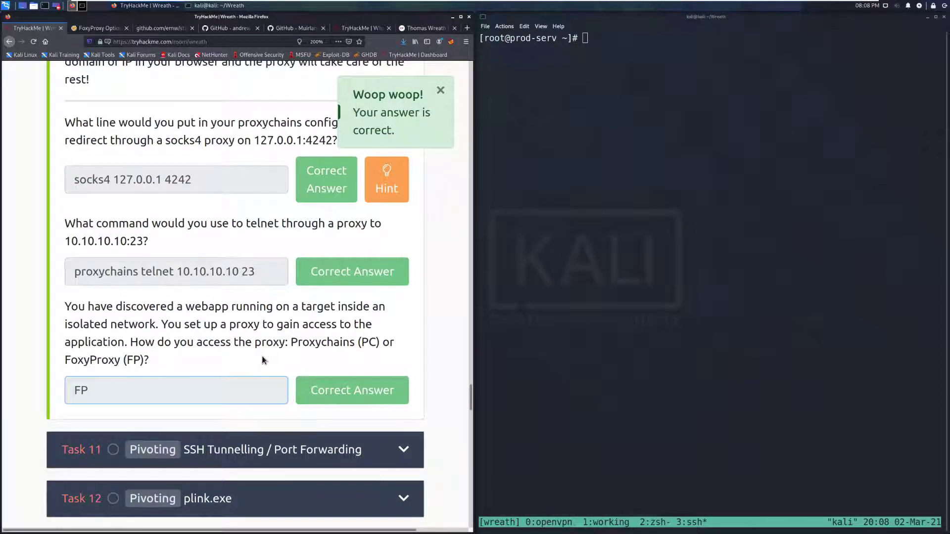
pyautogui.click(440, 89)
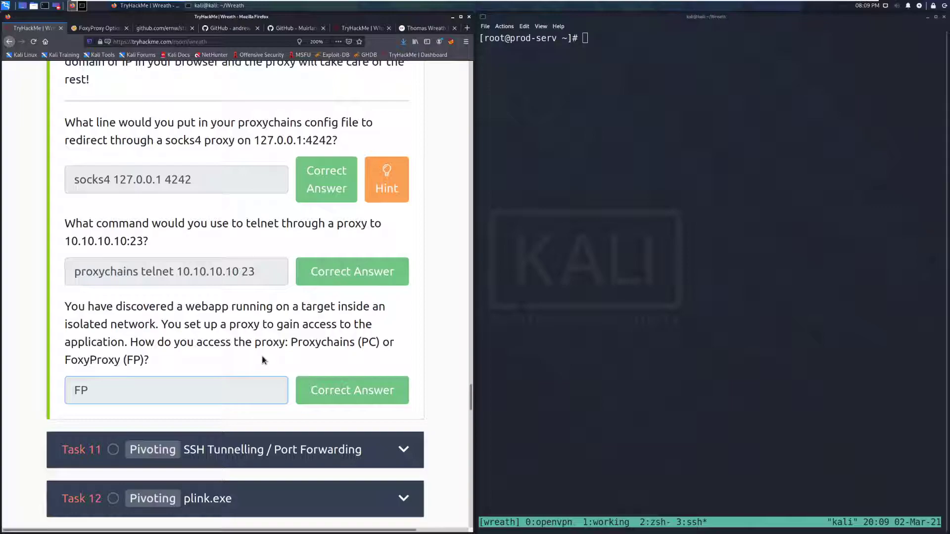
pyautogui.moveTo(279, 184)
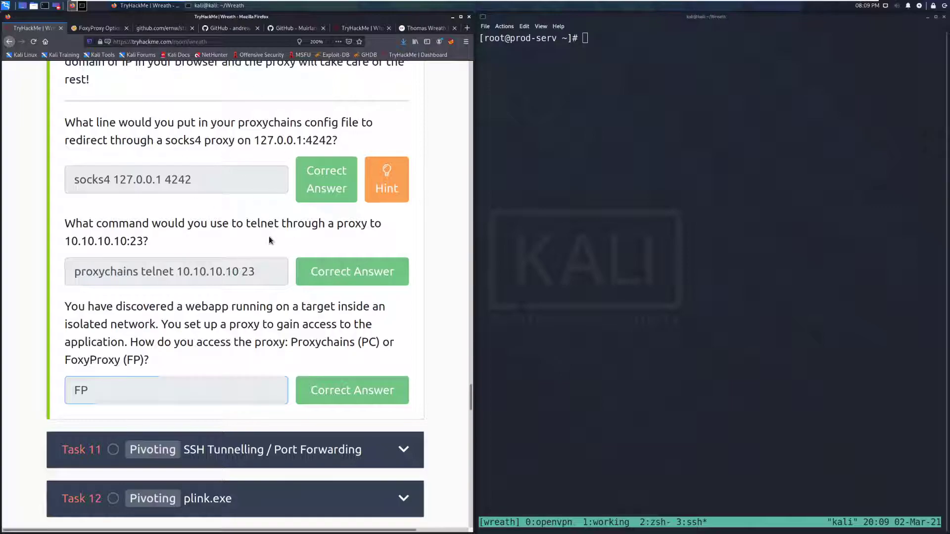
pyautogui.scroll(-3)
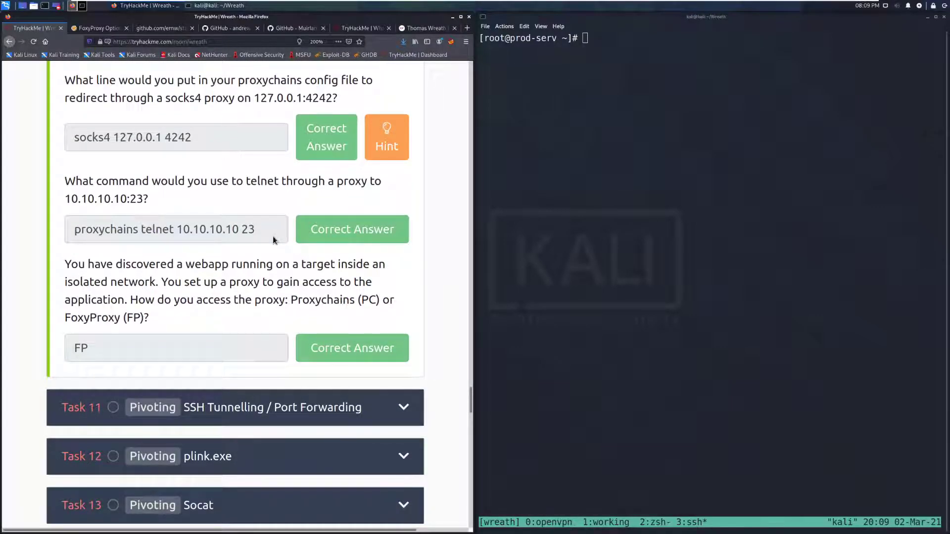